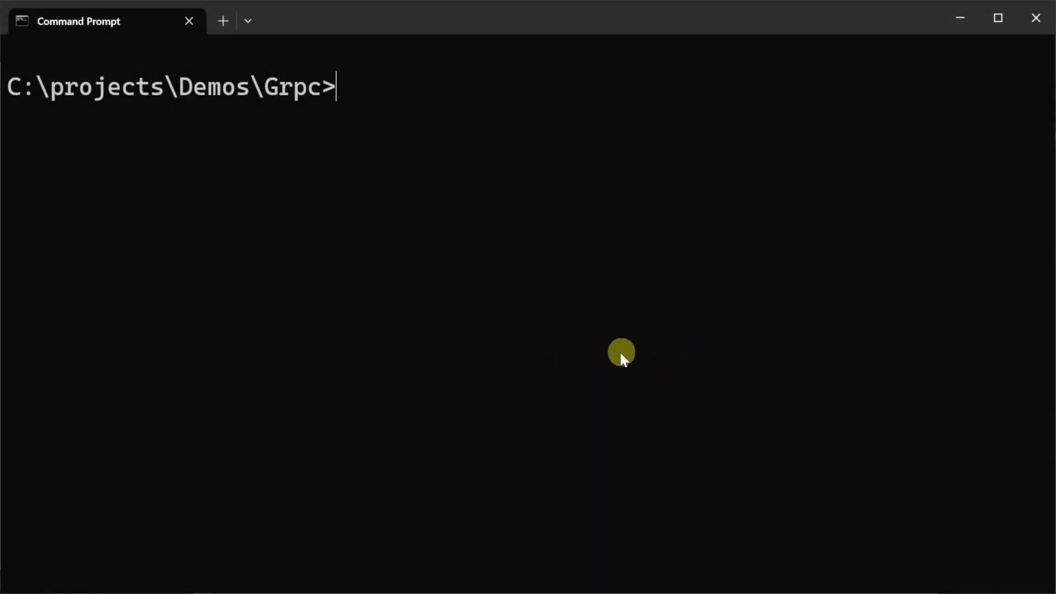
mouse_move(645, 346)
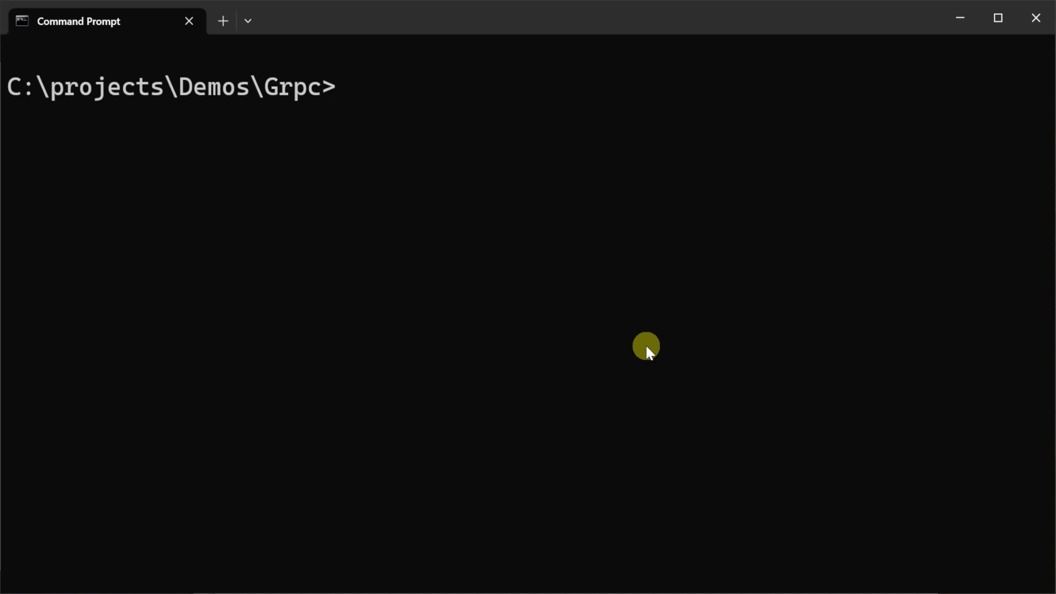
Generate a new gRPC project named MyApp with 'x new grpc MyApp'
text(x new)
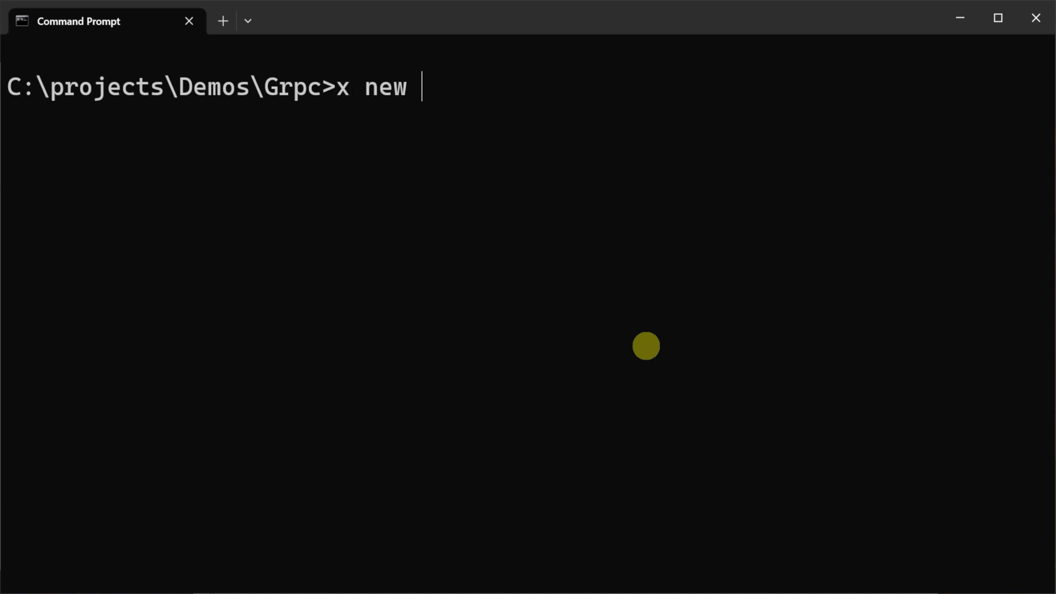
text(grpc)
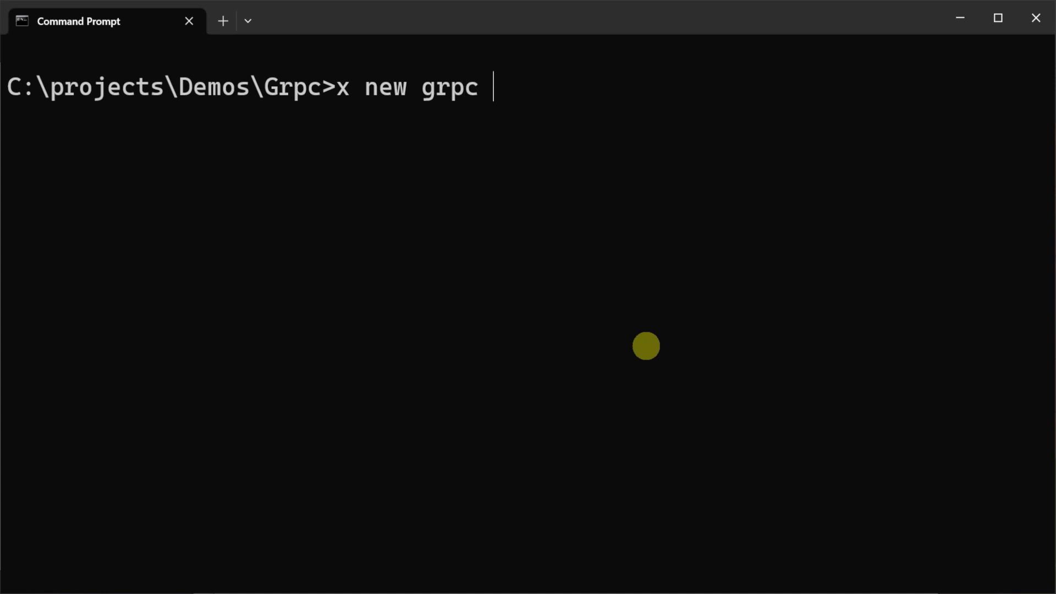
text(MyApp)
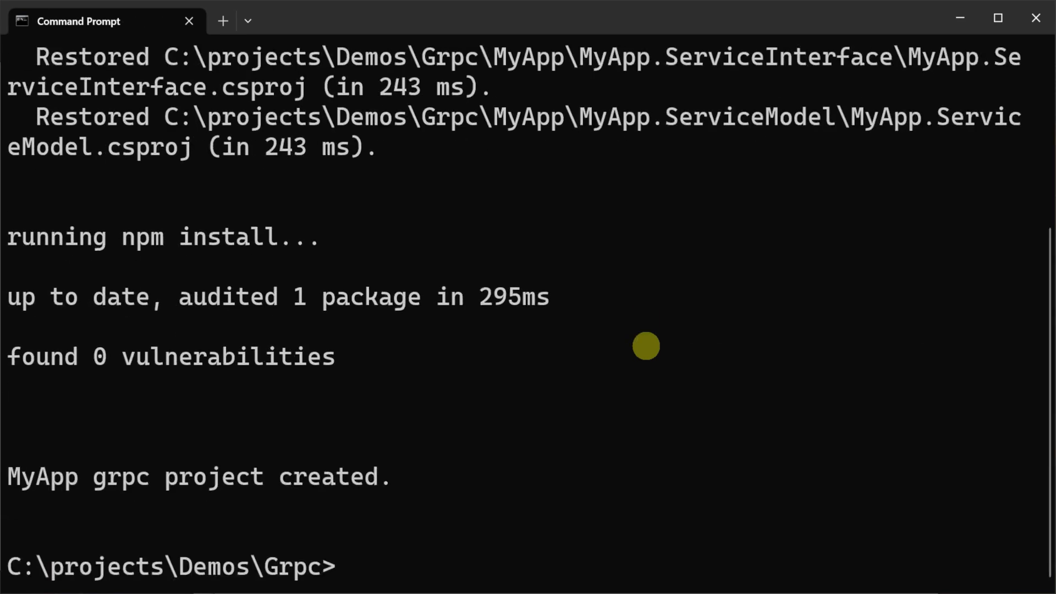
Browse into the new MyApp folder via Explorer and launch MyApp.sln
text(expl)
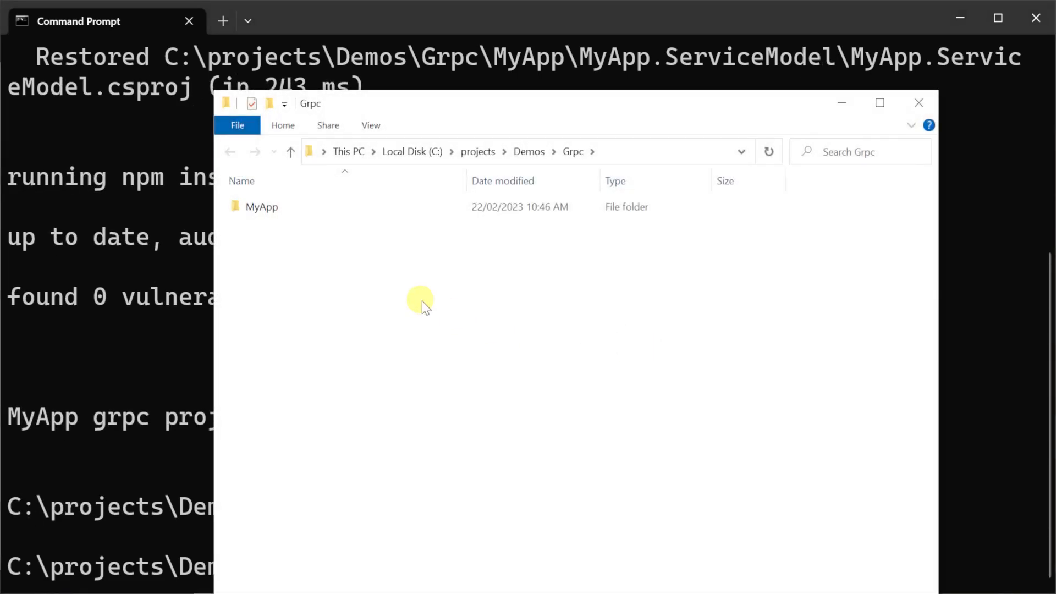
double_click(261, 207)
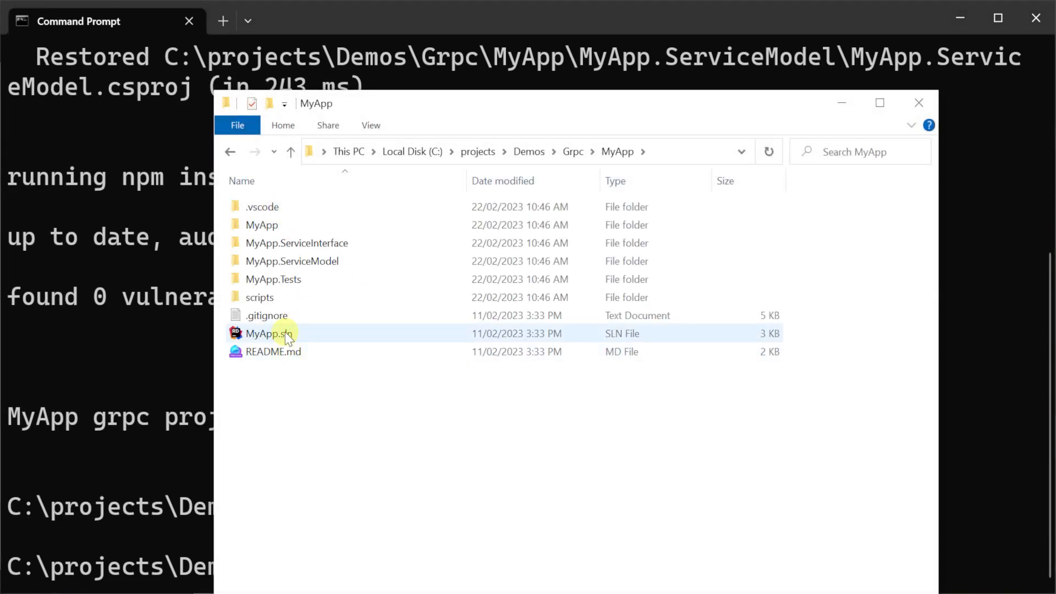
double_click(263, 334)
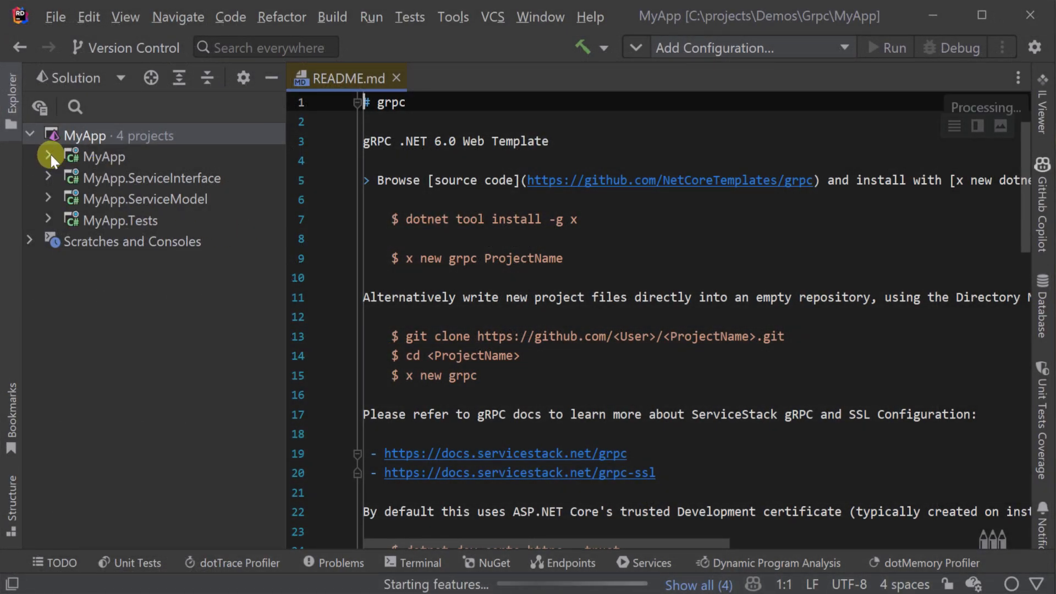
Expand the MyApp host project and view Configure.Grpc.cs and the Hello service implementation
click(143, 199)
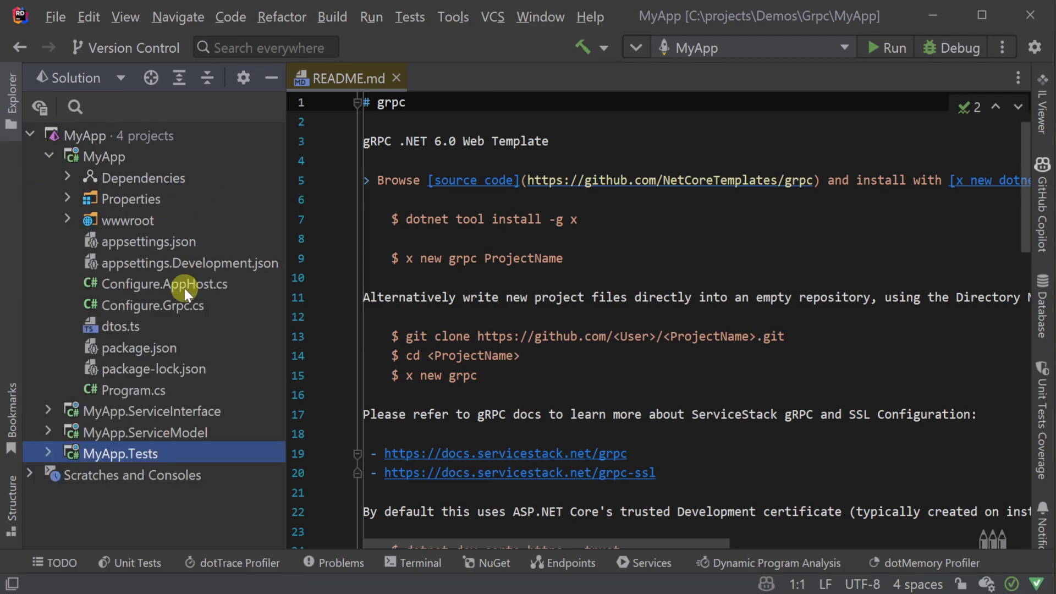
click(152, 304)
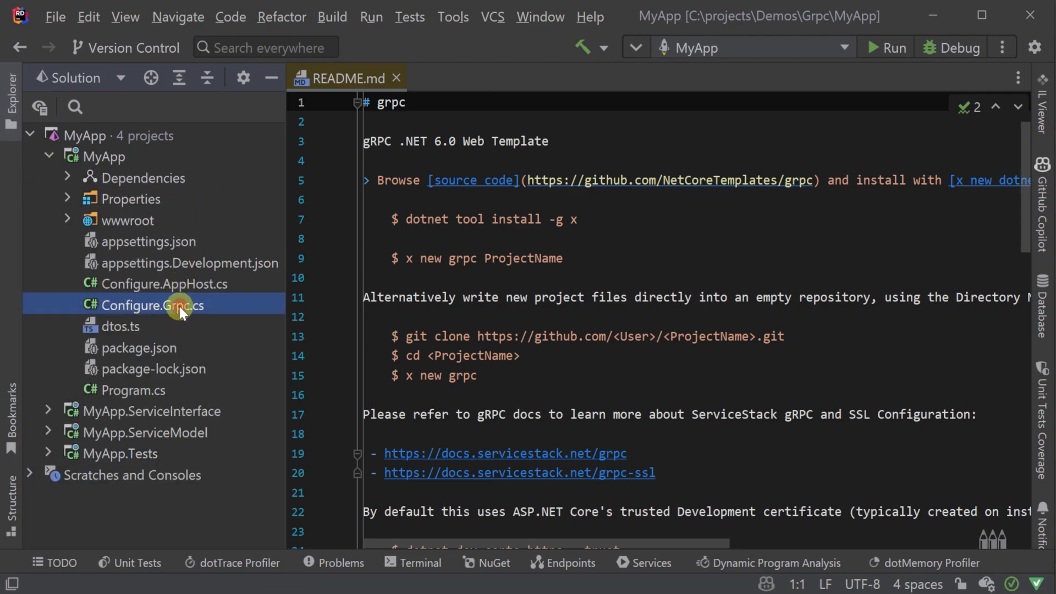
double_click(158, 305)
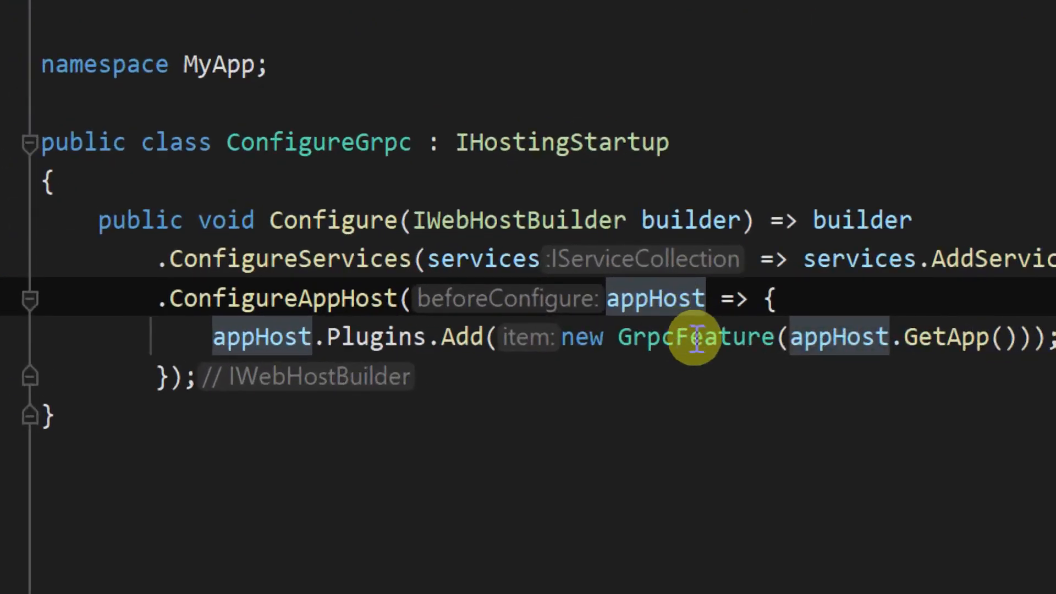
double_click(698, 336)
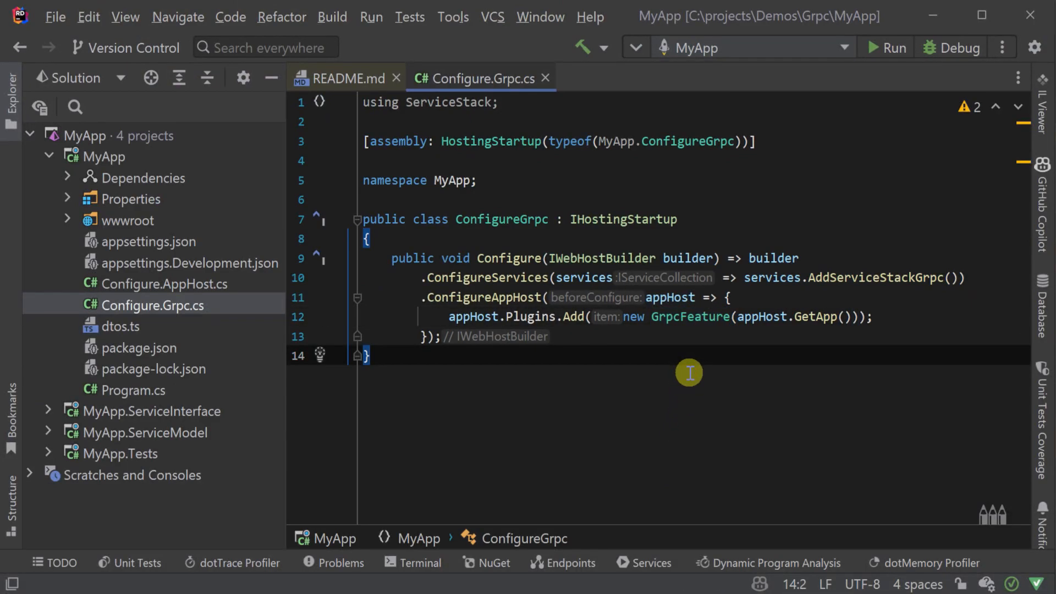
click(151, 410)
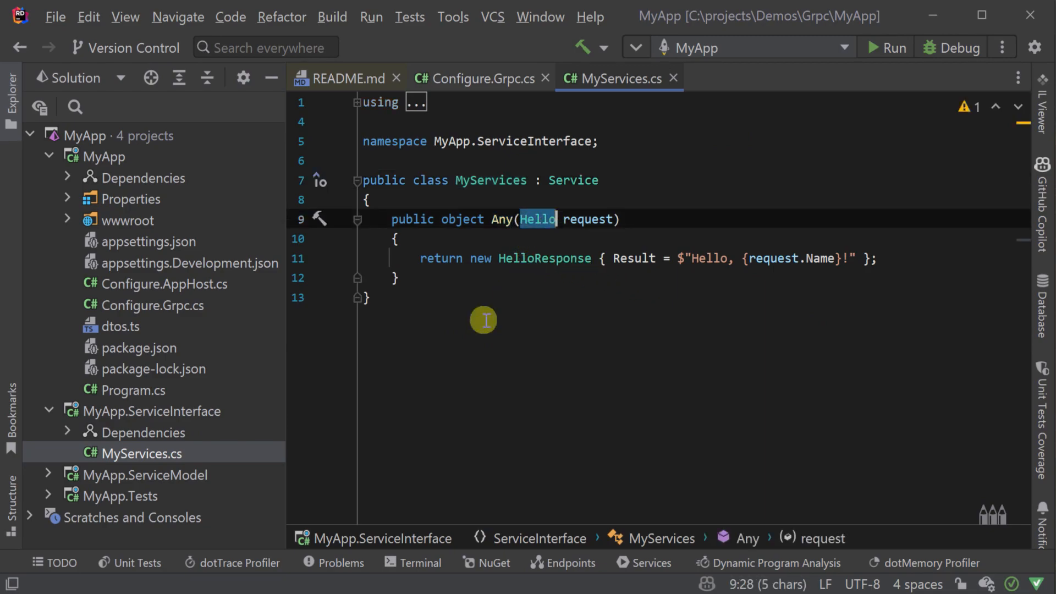
Jump to the Hello request DTO definition, then run the MyApp server
click(49, 475)
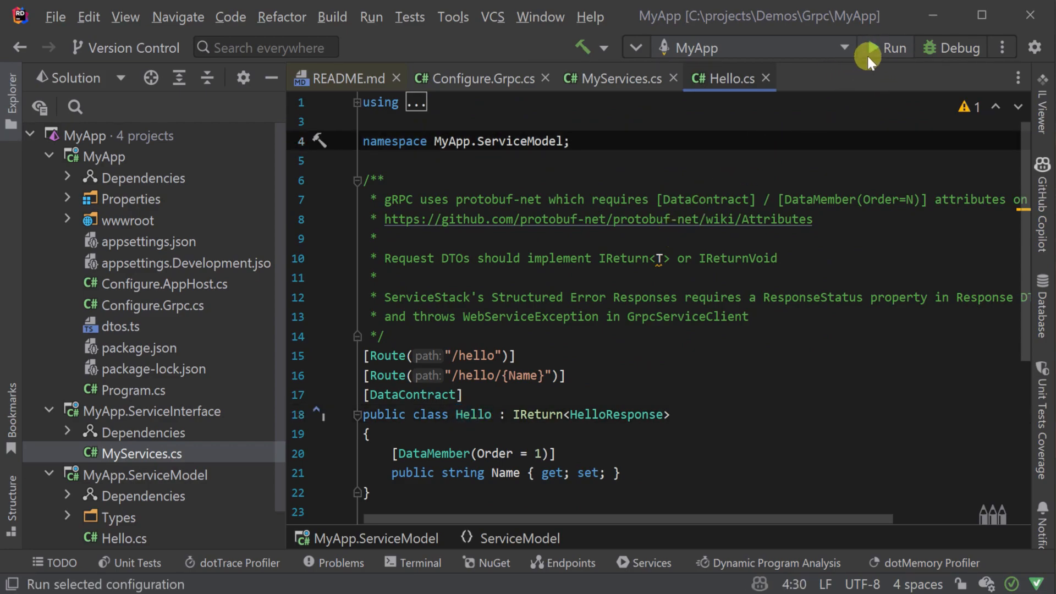
click(892, 48)
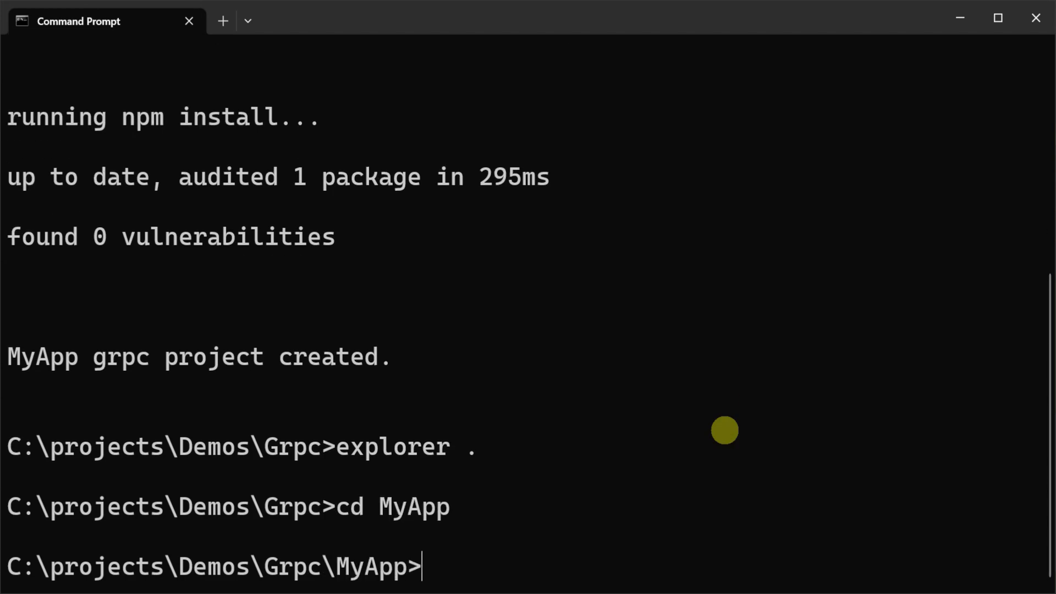
Run 'x mix flutter-grpc' and confirm with Y to add the Flutter client files
text(x mix flutter-grpc)
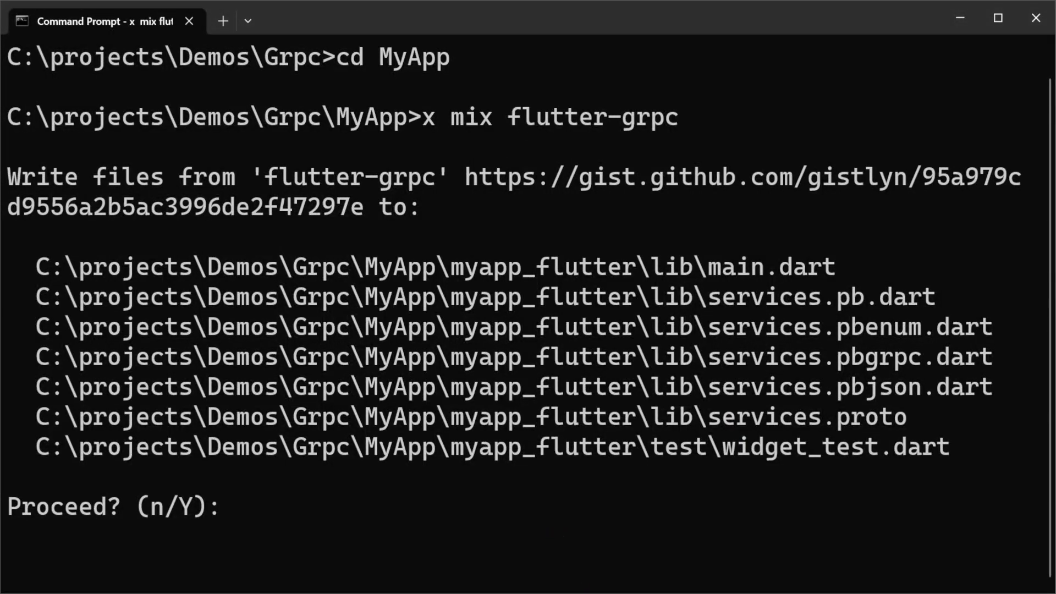
text(Y)
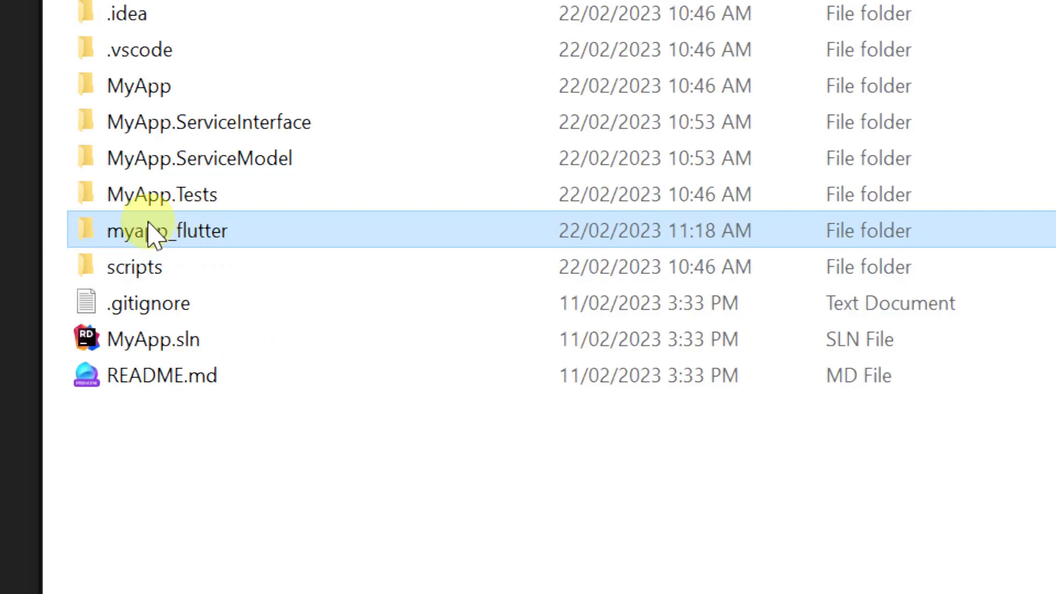
Enter the newly created myapp_flutter folder
double_click(167, 230)
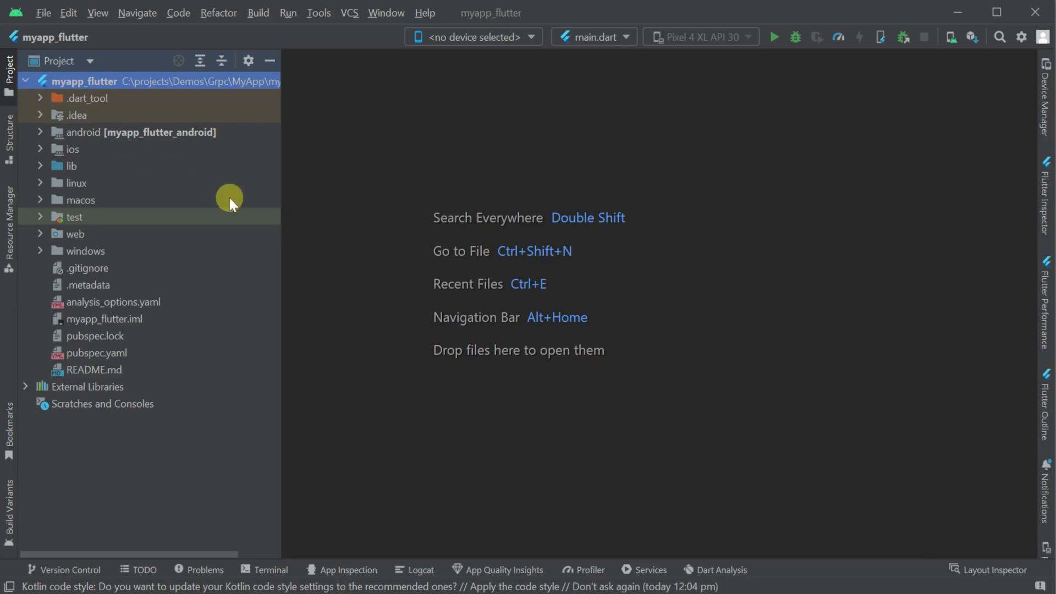
Expand lib and bring up main.dart with its gRPC client setup code
click(40, 166)
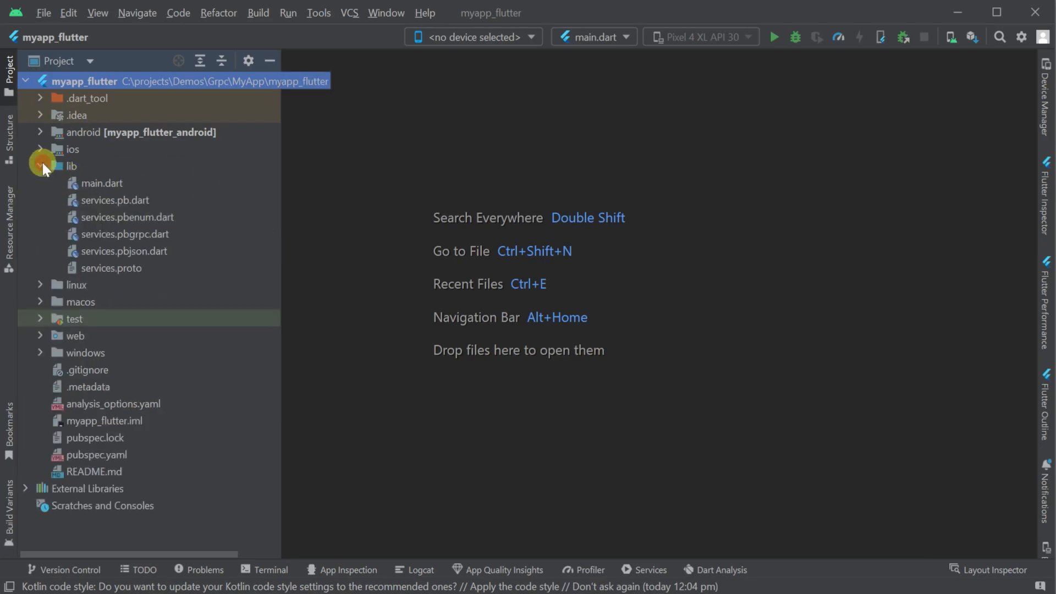
double_click(101, 183)
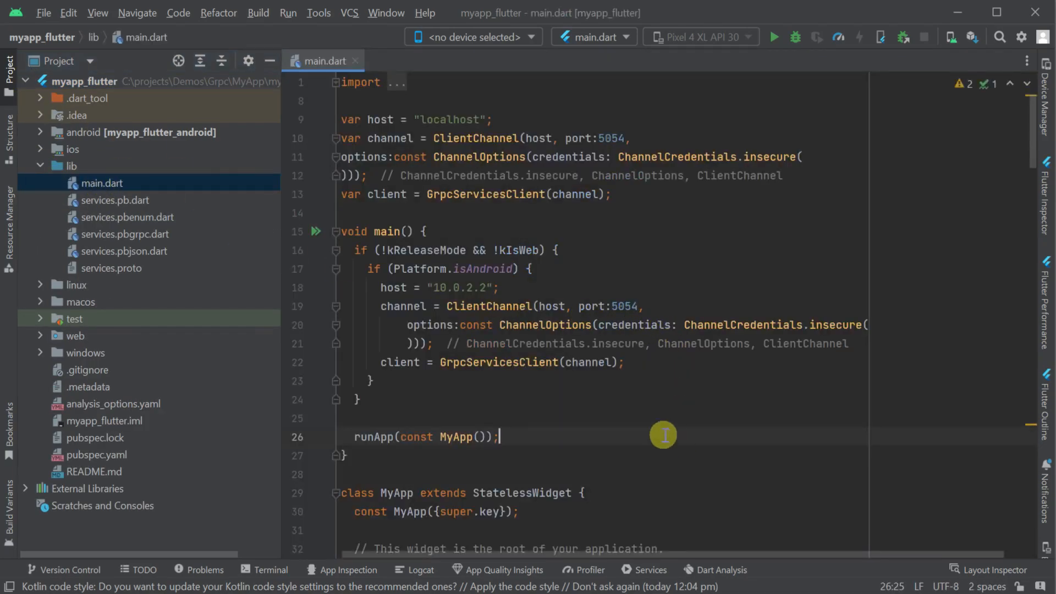
double_click(458, 287)
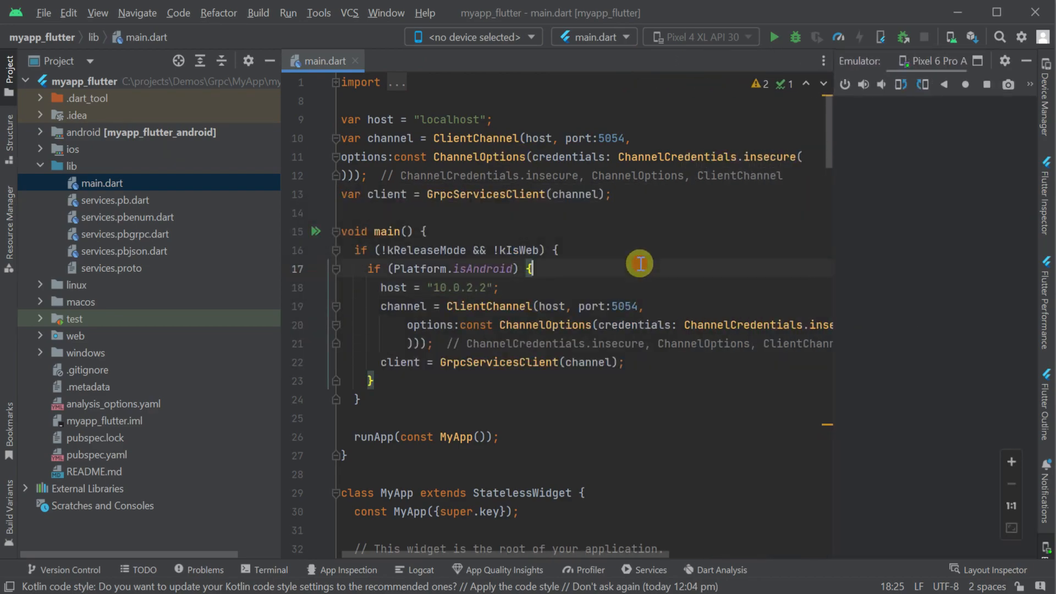
Review the host and port 5054 client call in main.dart, then view services.pb.dart
double_click(429, 250)
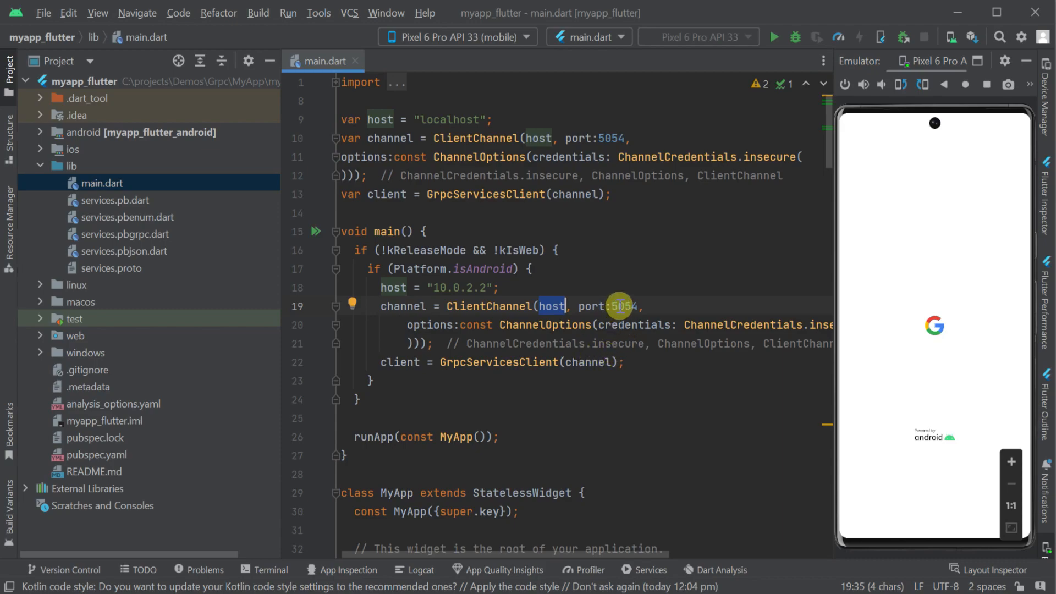
double_click(624, 306)
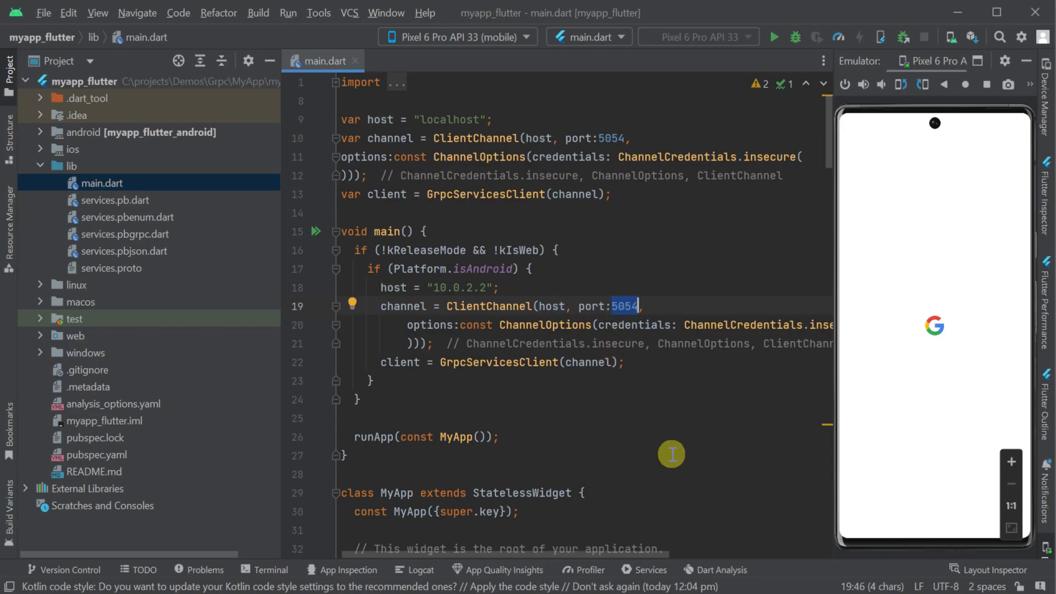
click(624, 361)
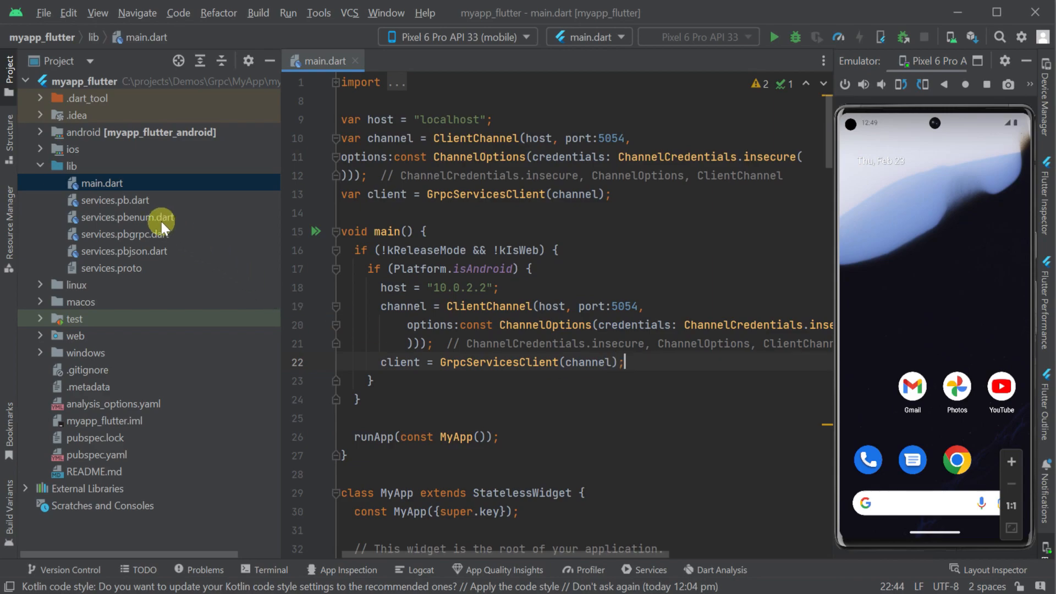
double_click(114, 200)
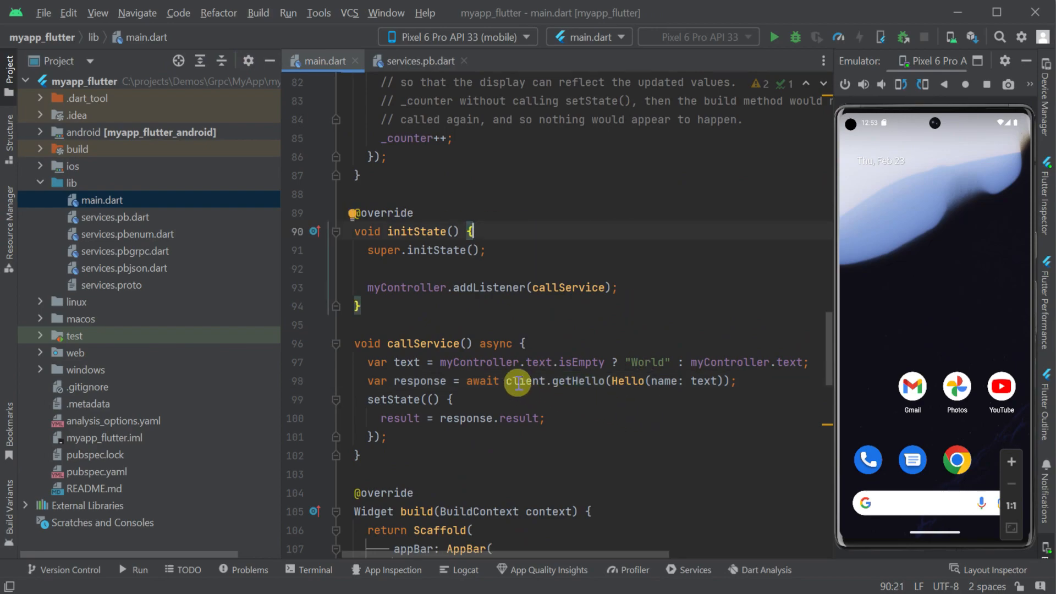
Follow callService's getHello into services.pbgrpc.dart and on to the Hello message class
double_click(578, 381)
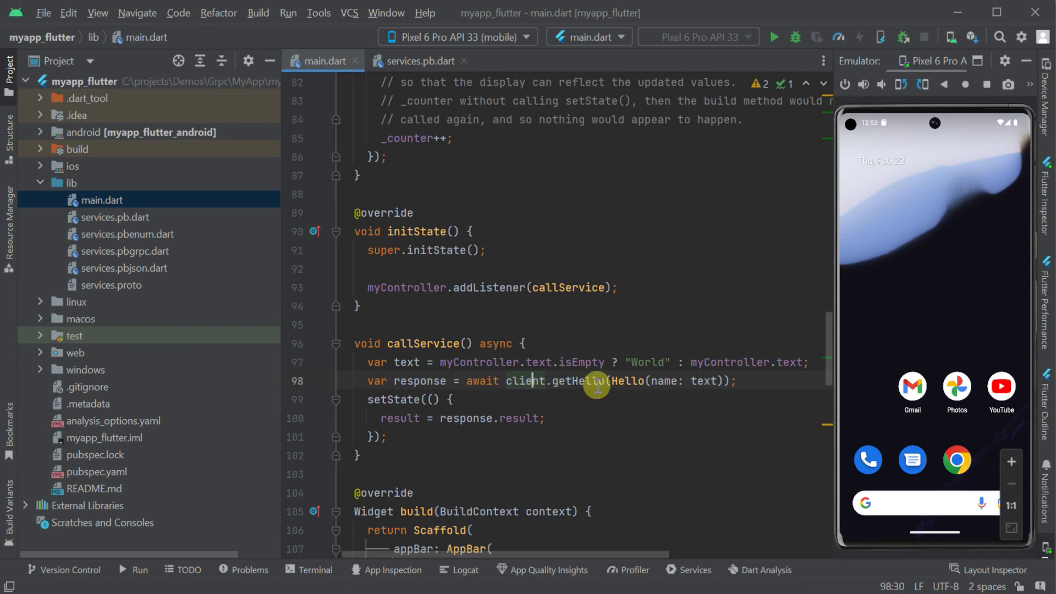
click(428, 60)
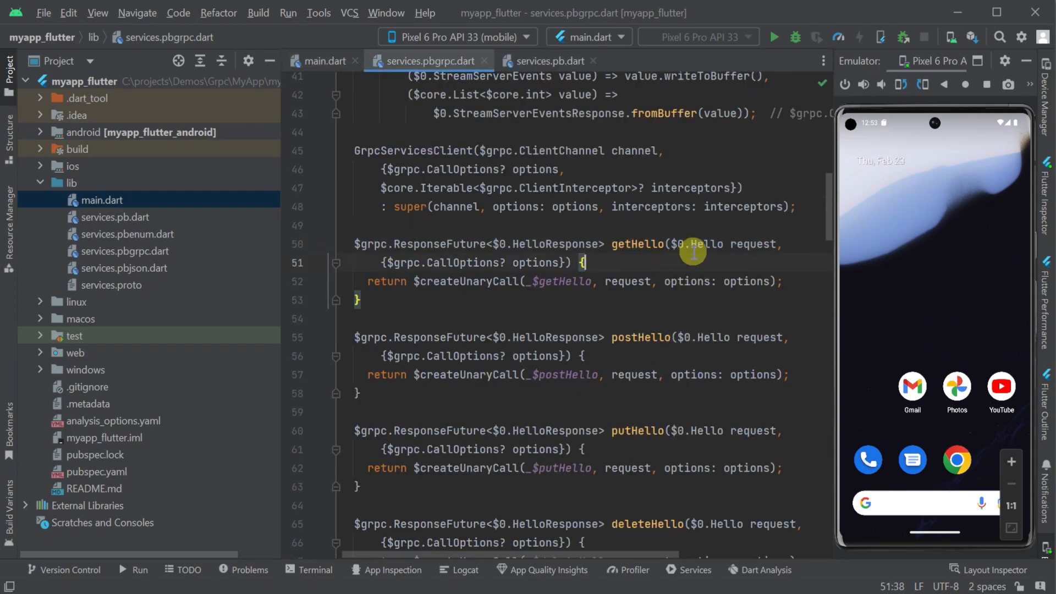
click(547, 61)
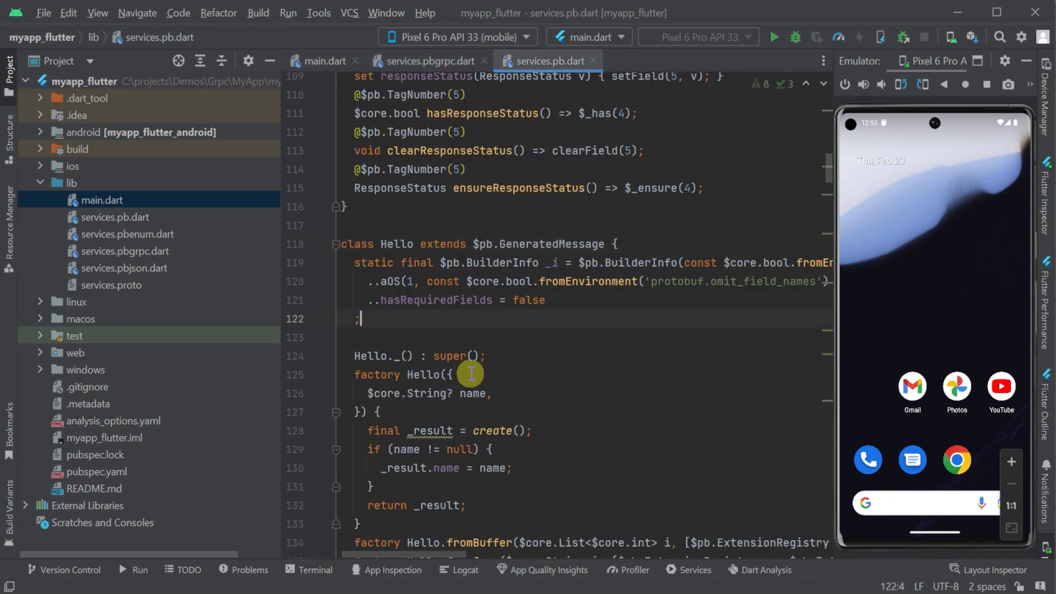
double_click(473, 394)
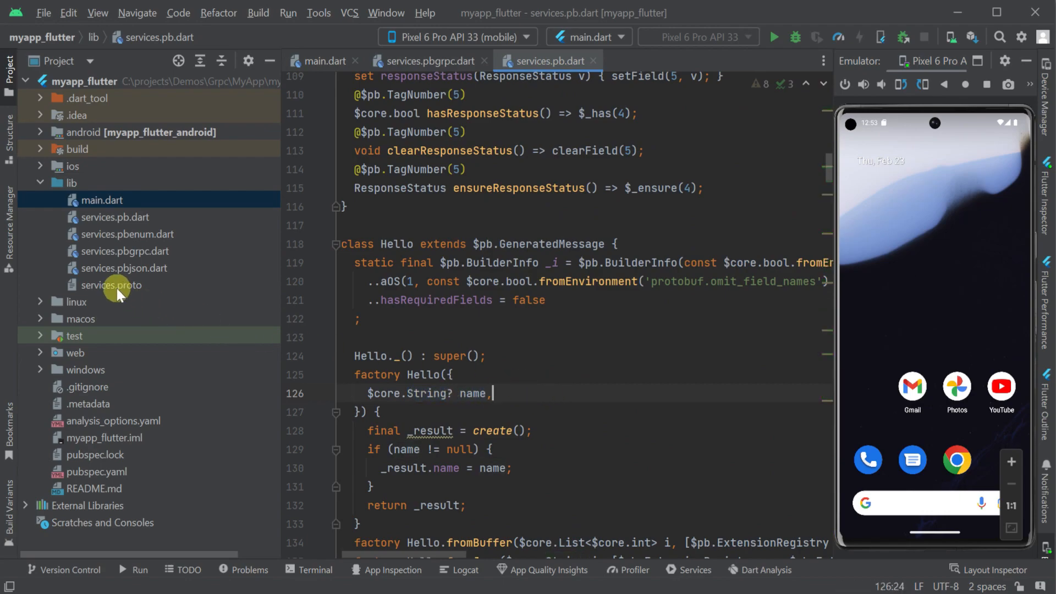
View services.proto's GrpcServices GetHello rpc and its HelloResponse return type
double_click(111, 285)
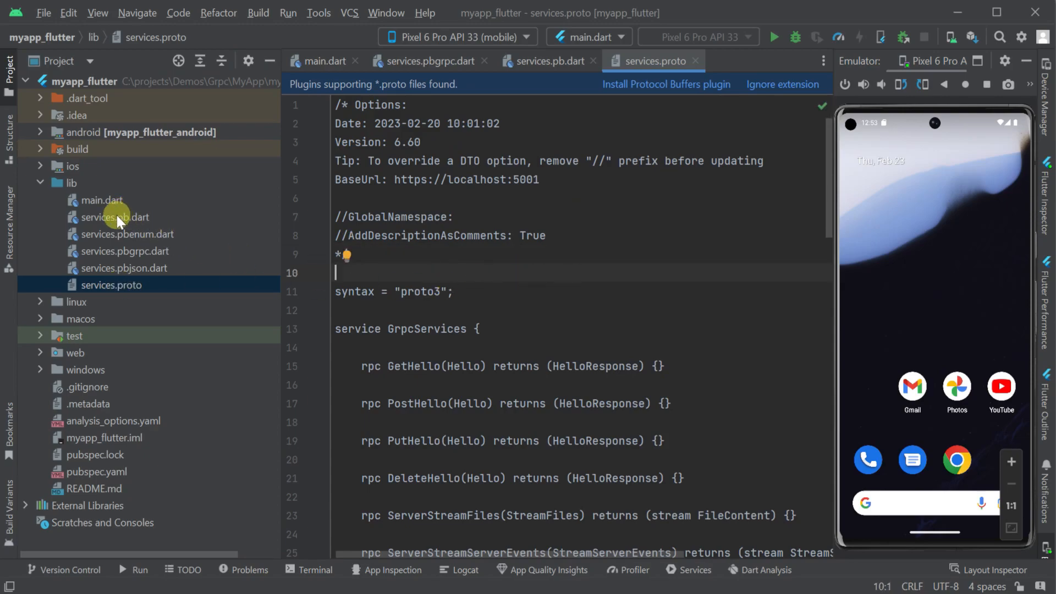
click(124, 250)
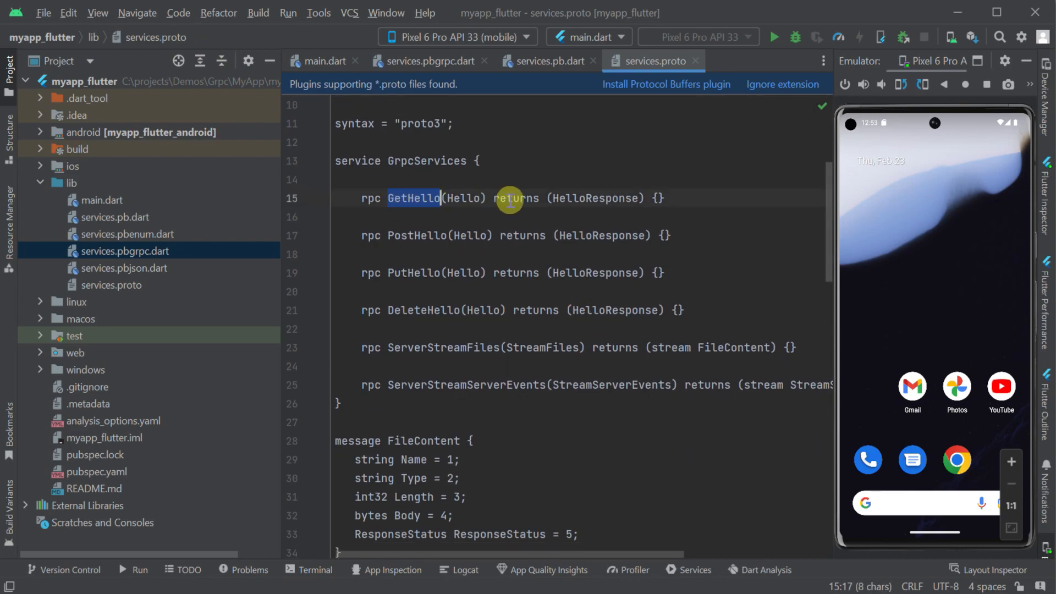
double_click(595, 198)
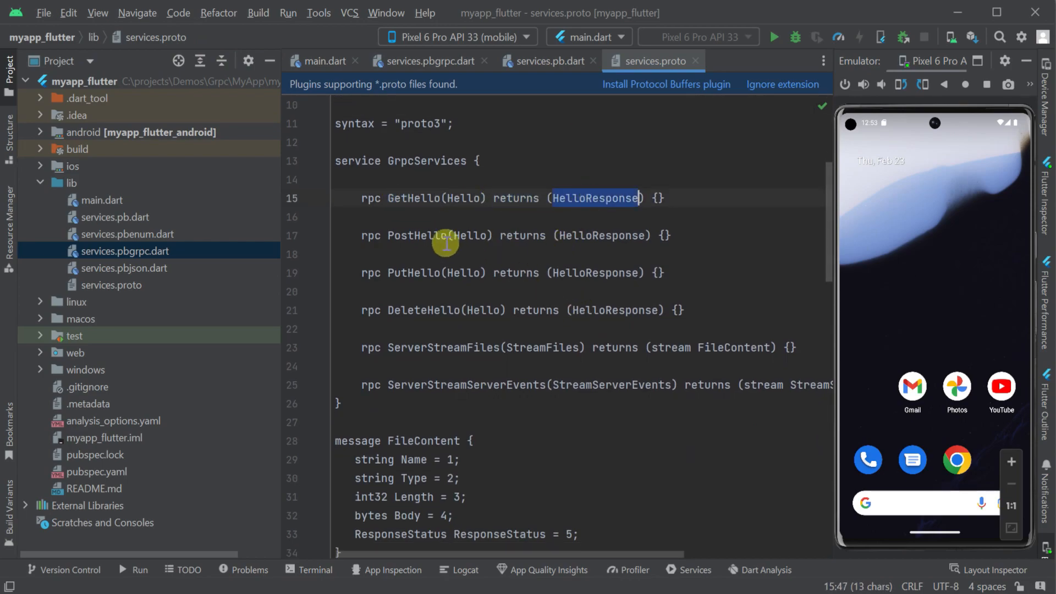
scroll(down, 3)
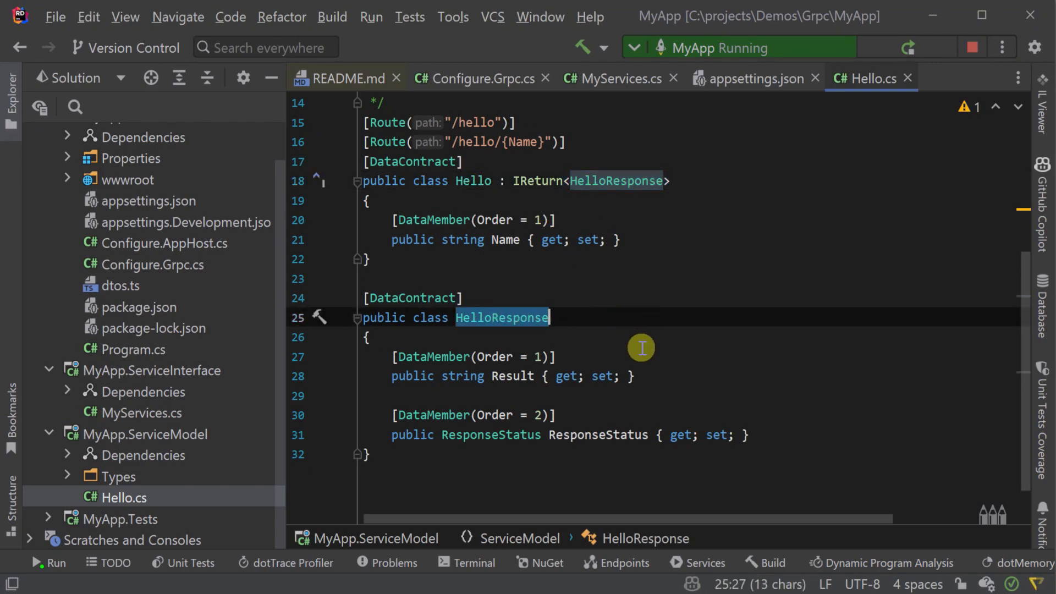
Show the MyServices.cs Any(Hello request) method that builds the greeting from Name
click(618, 78)
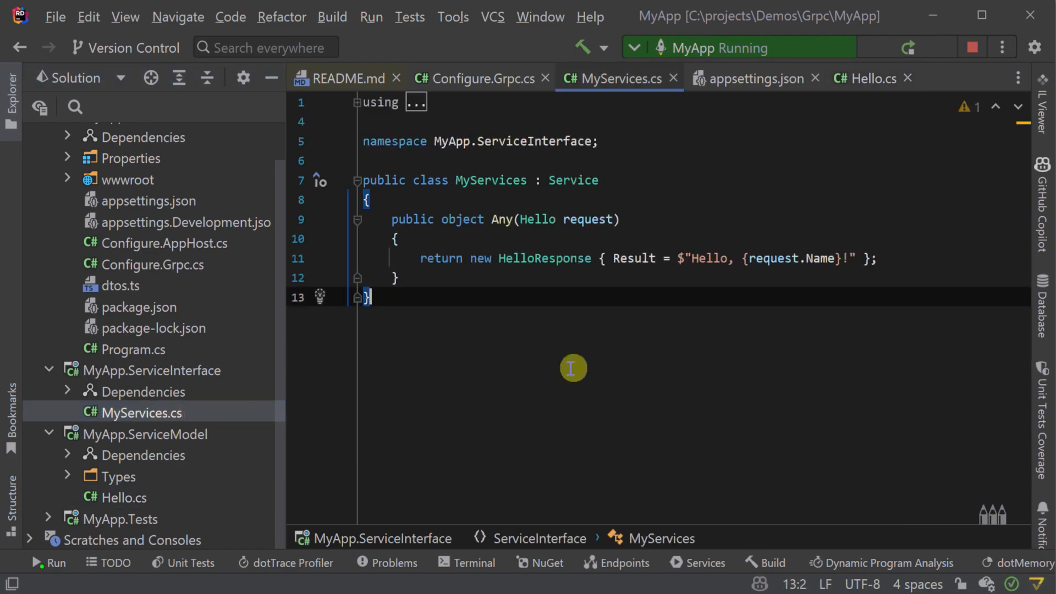
double_click(542, 259)
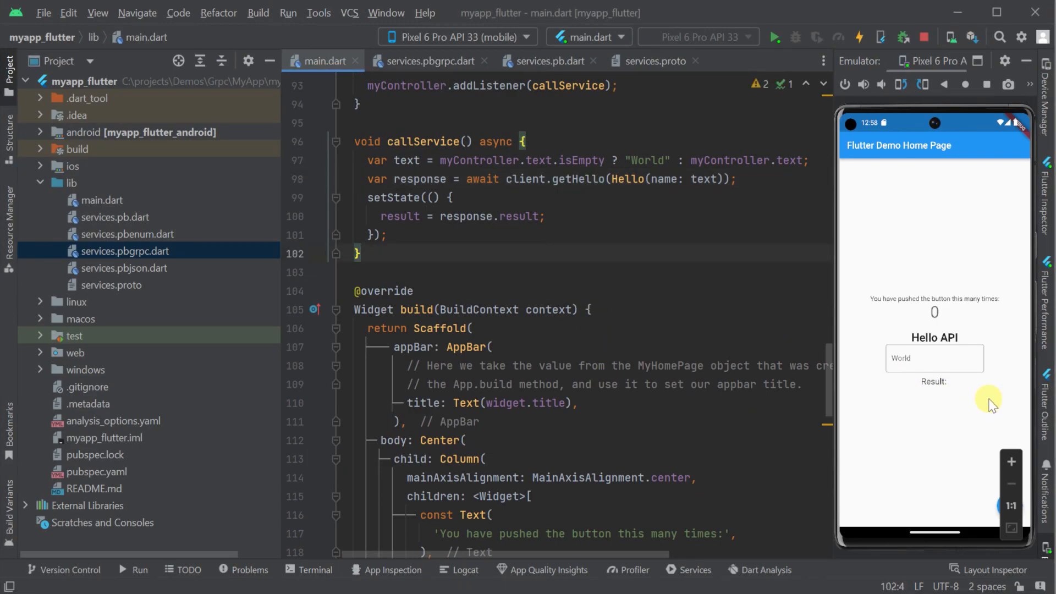
mouse_move(889, 412)
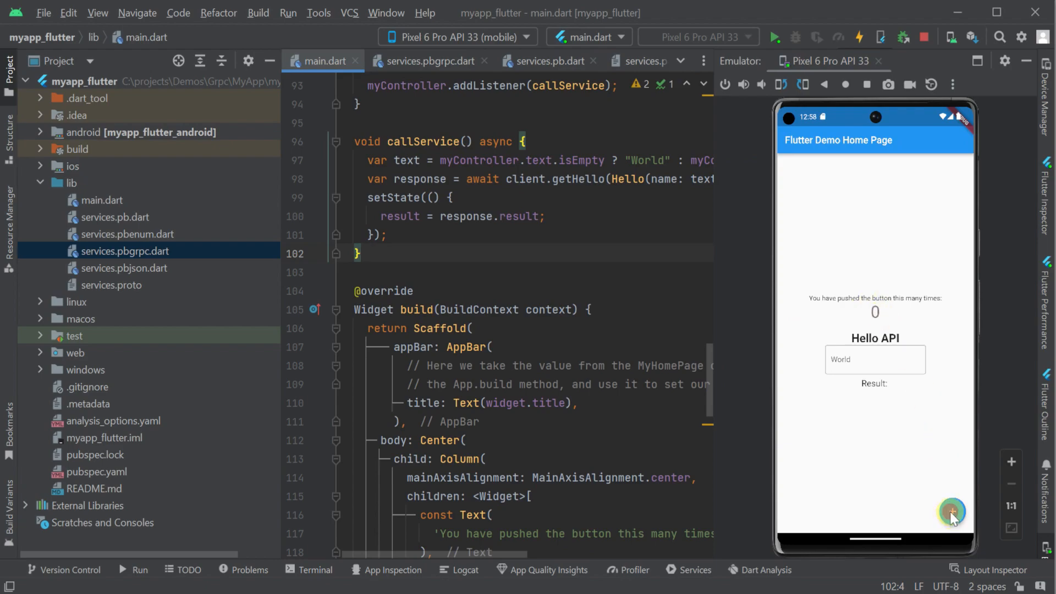
Trigger the GetHello call from the emulator app so it shows 'Result: Hello, World!'
click(953, 511)
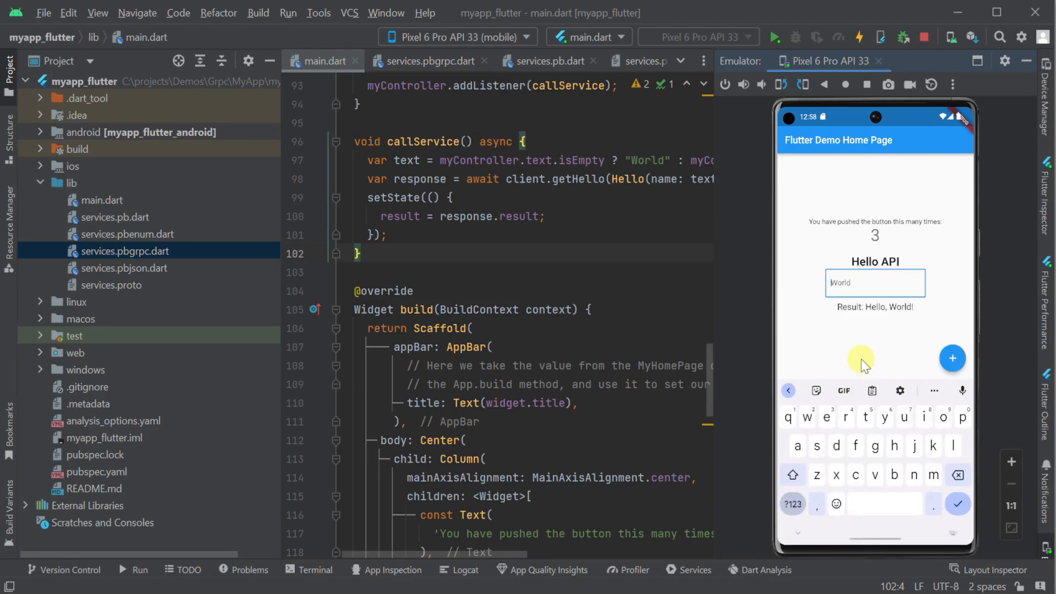
mouse_move(977, 61)
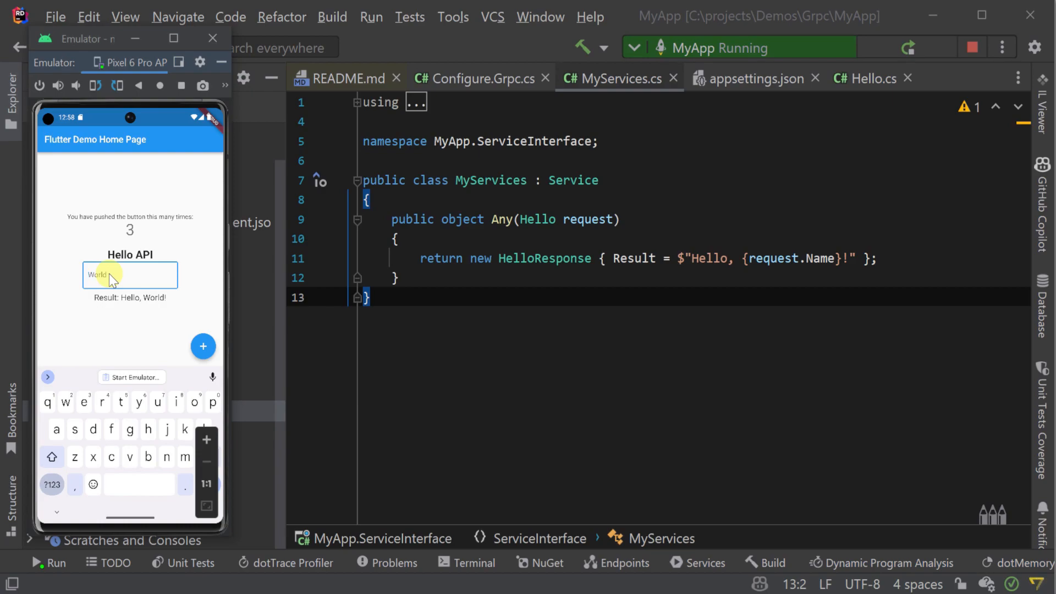
Edit the name field in the emulator so the greeting live-updates while Rider logs GetHello calls
click(48, 562)
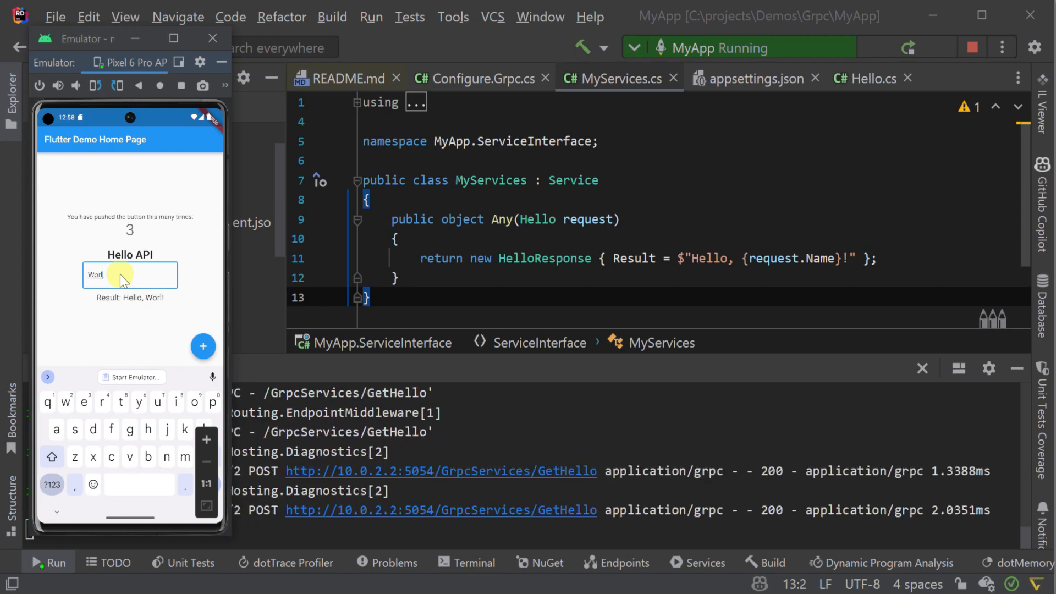
text(d)
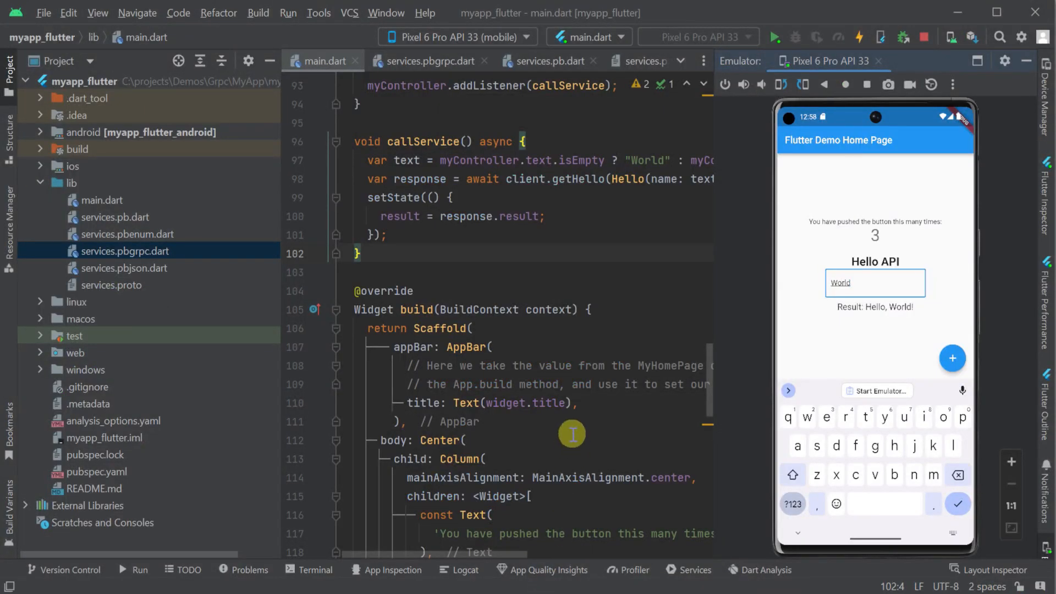
scroll(down, 3)
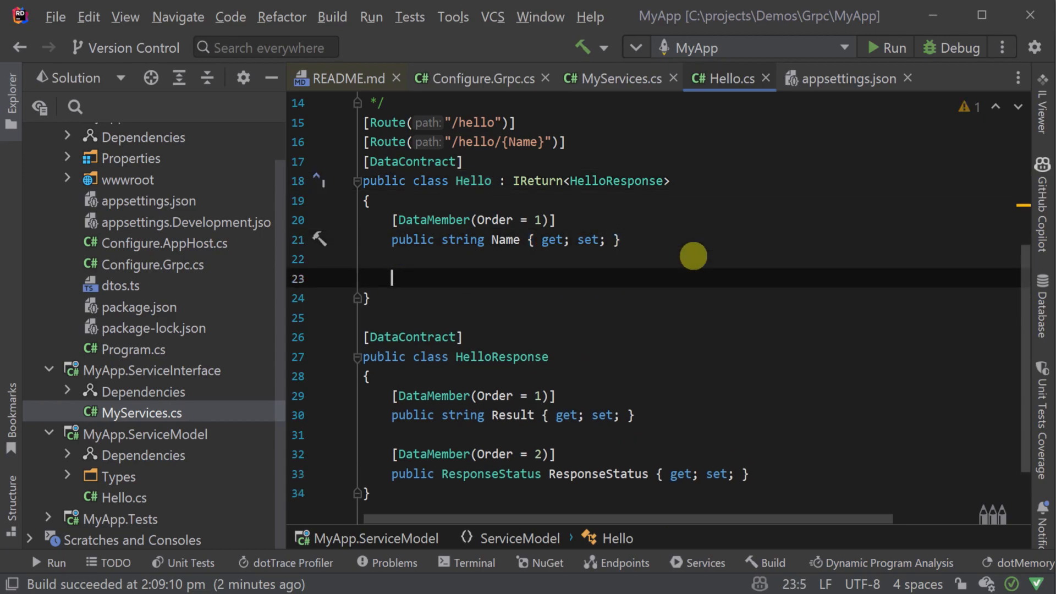
Add 'public string Title { get; set; }' with [DataMember(Order = 2)] to the Hello DTO
text(public string)
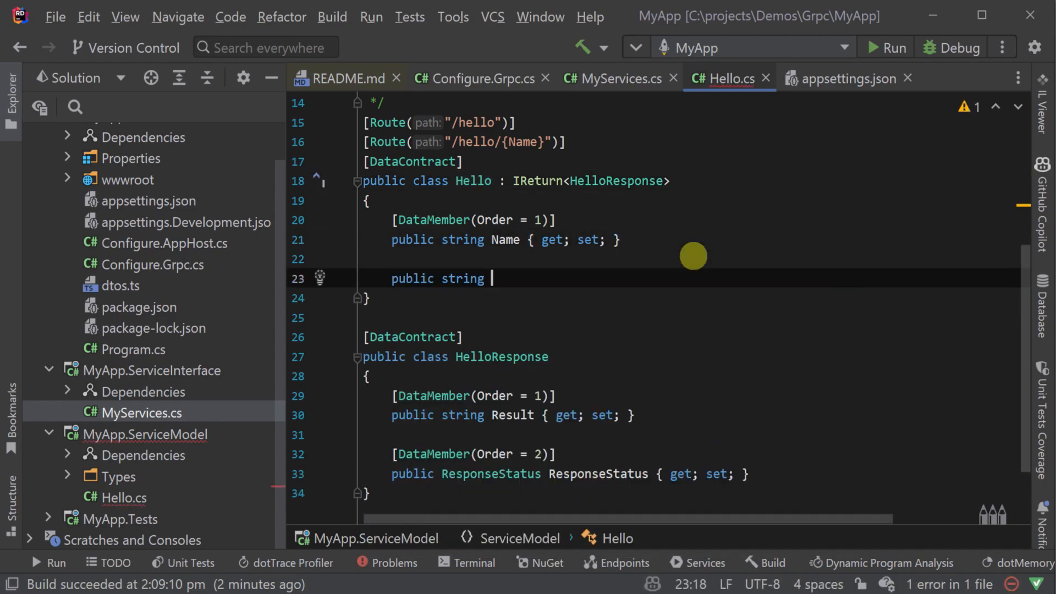
text(Title {get; set;)
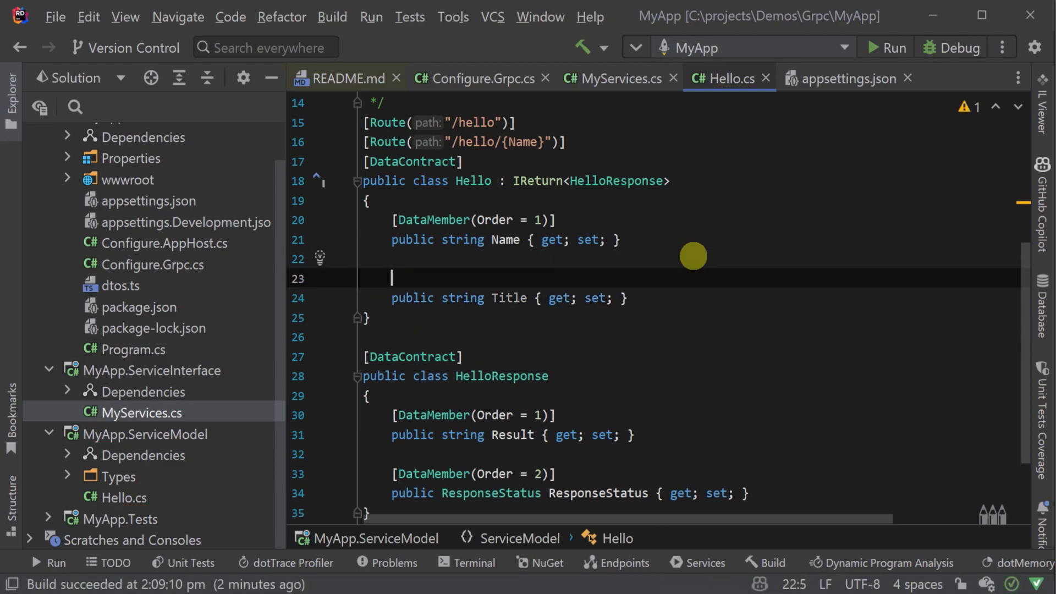
text([DataMember(Order = 2)
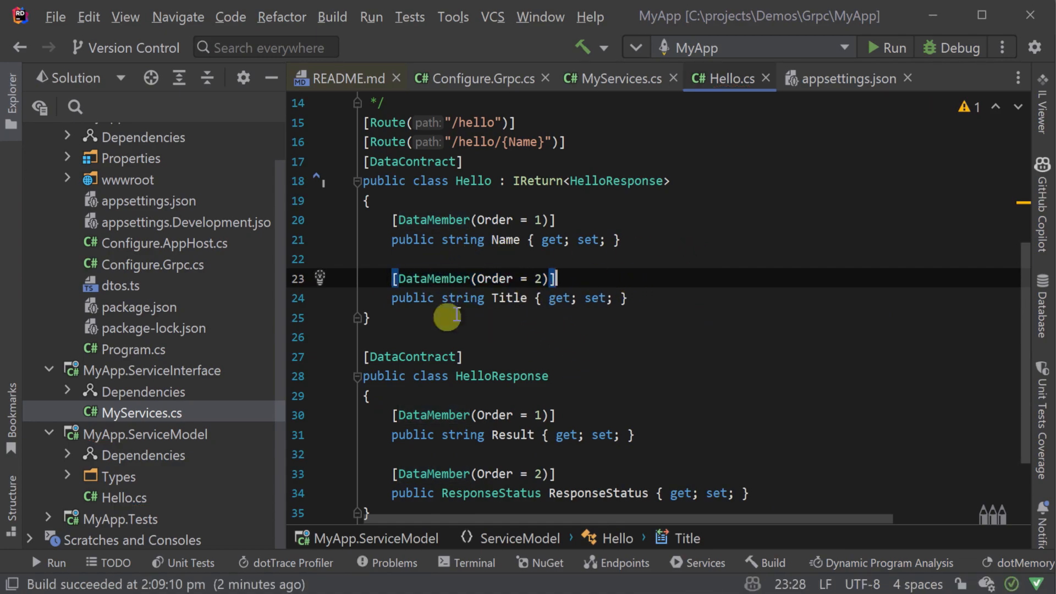
Begin editing the Result string in MyServices.cs to include the Title in the greeting
click(616, 78)
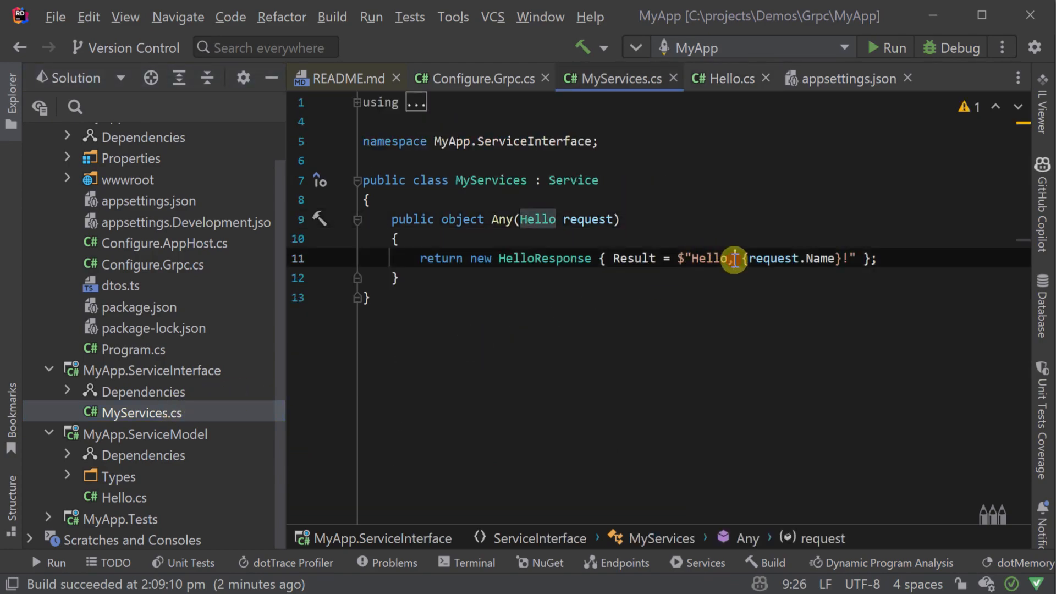
text(re)
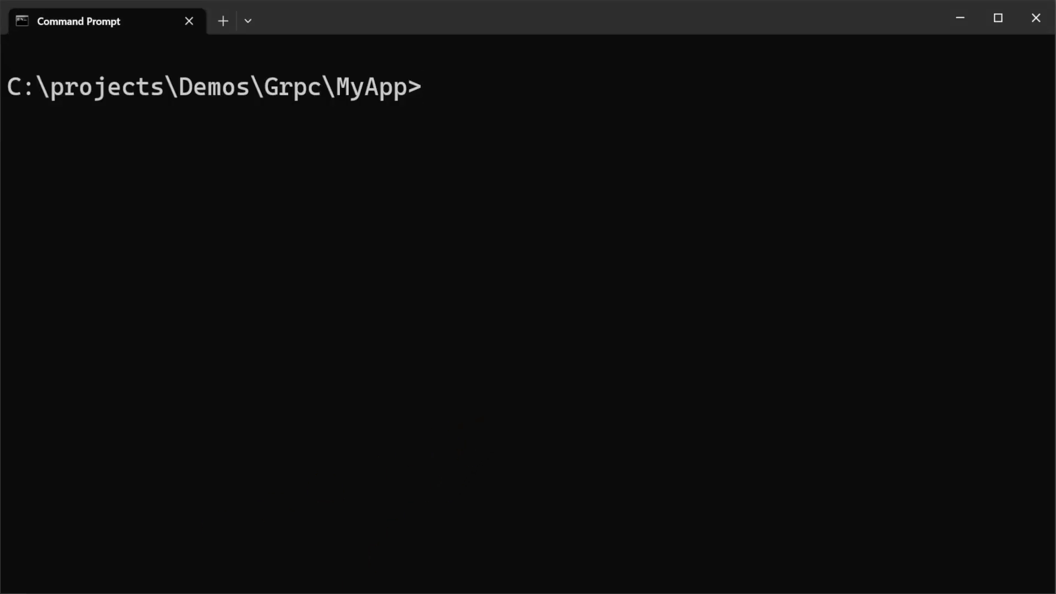
Change directory into myapp_flutter\lib
text(cd mya)
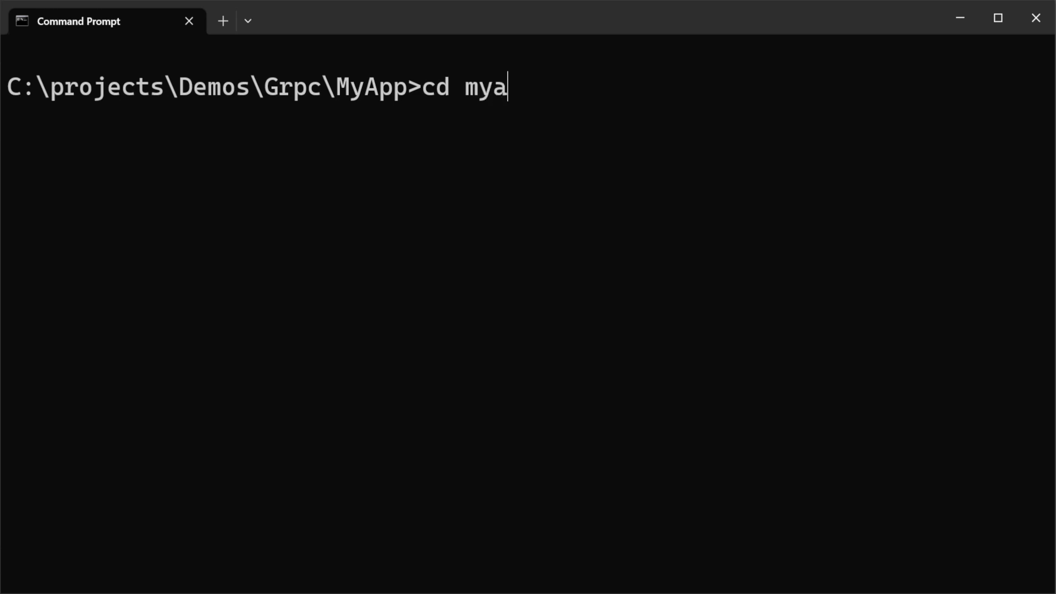
text(pp_flutter\lib)
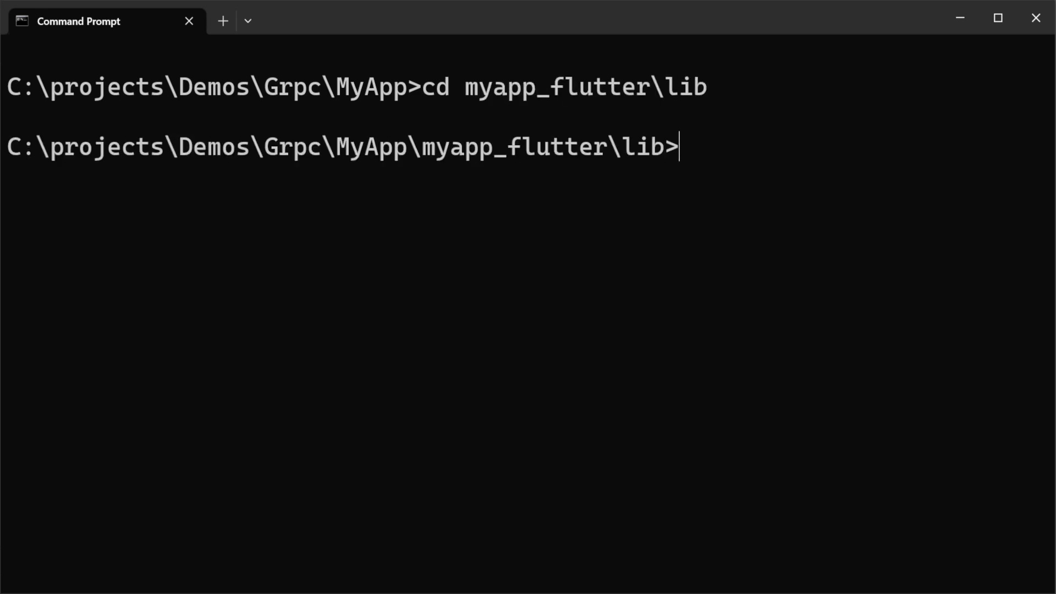
text(x proto)
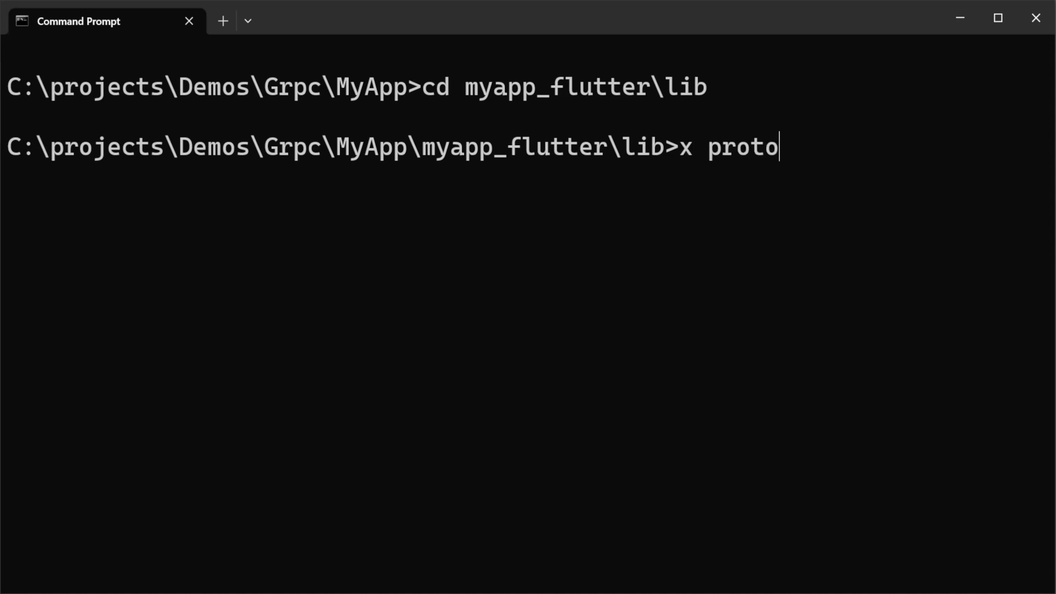
text(-dart https:)
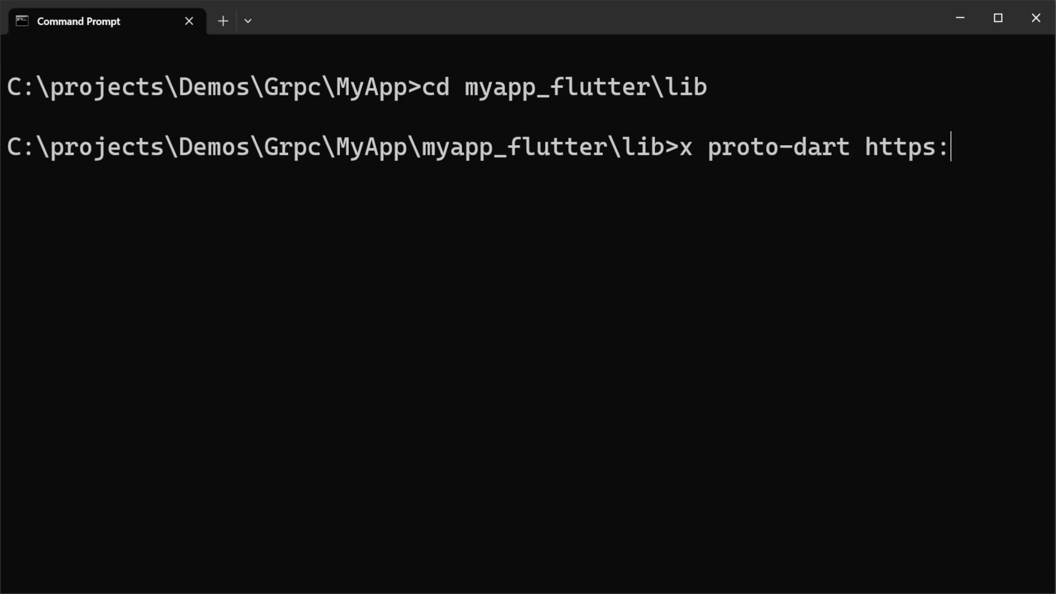
text(//localh)
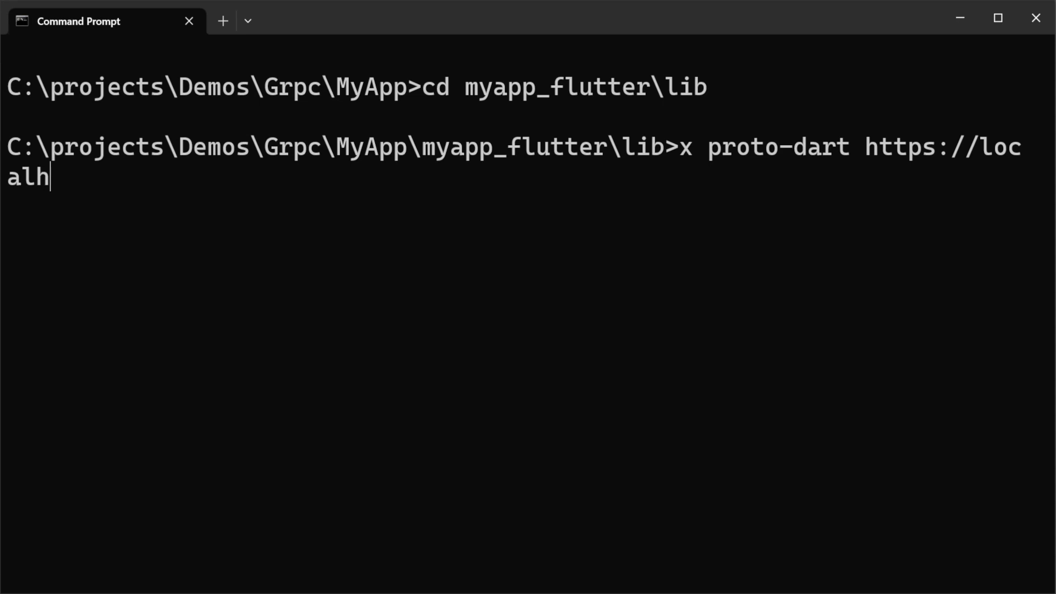
text(ost:5001)
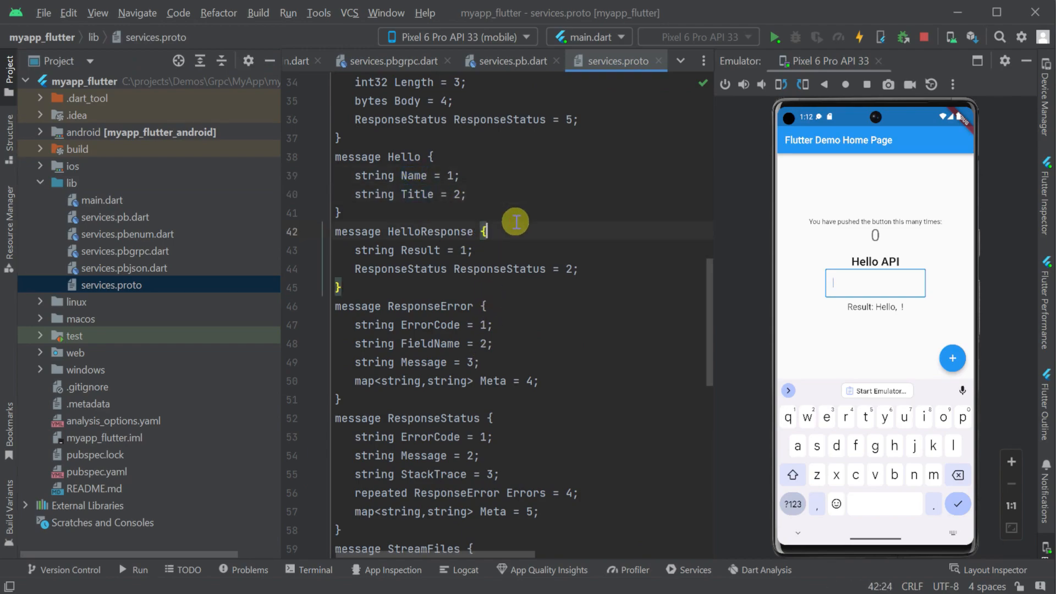
View the regenerated services.proto where message Hello now has 'string Title = 2'
click(317, 60)
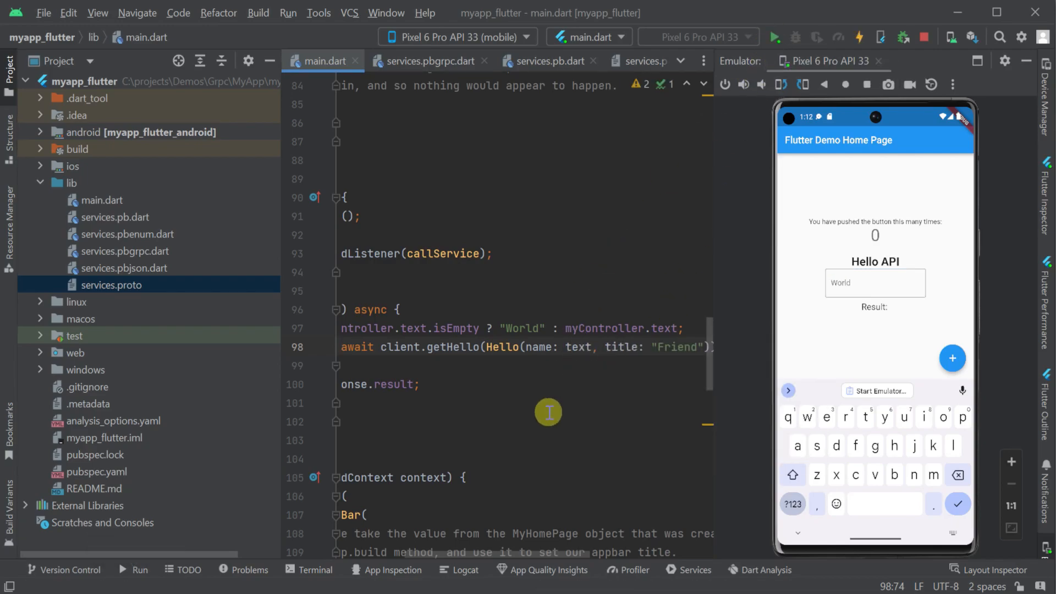
Pass title: "Friend" in main.dart's getHello Hello request so the app shows 'Hello, Friend World!'
click(874, 283)
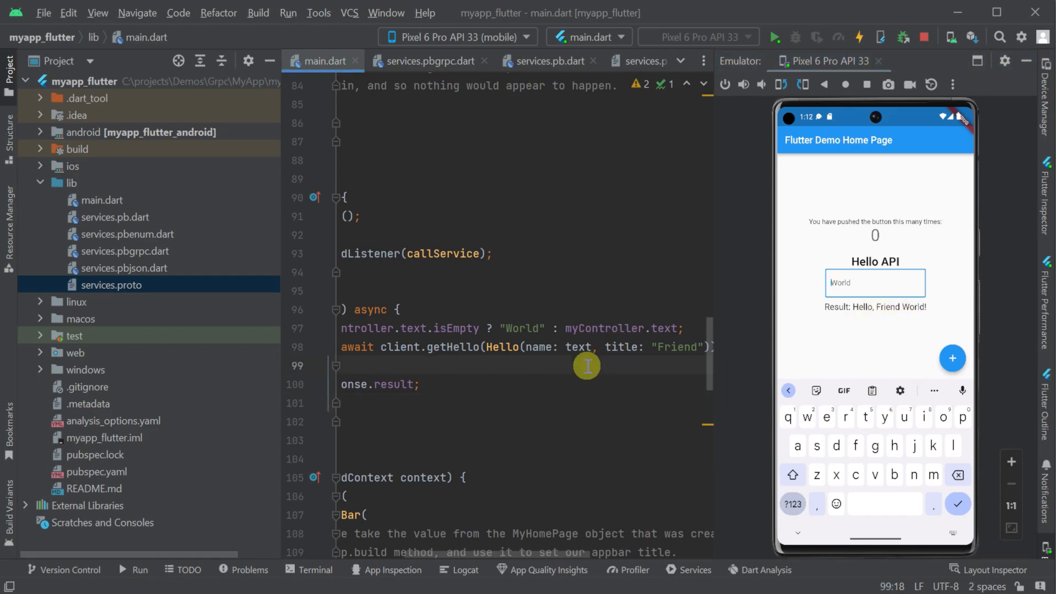
double_click(679, 347)
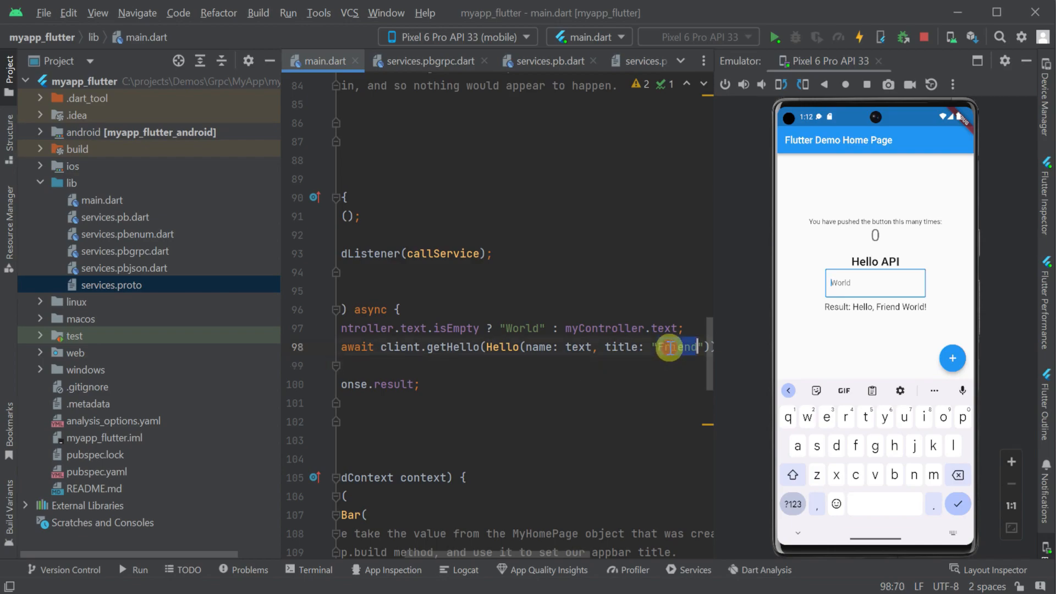